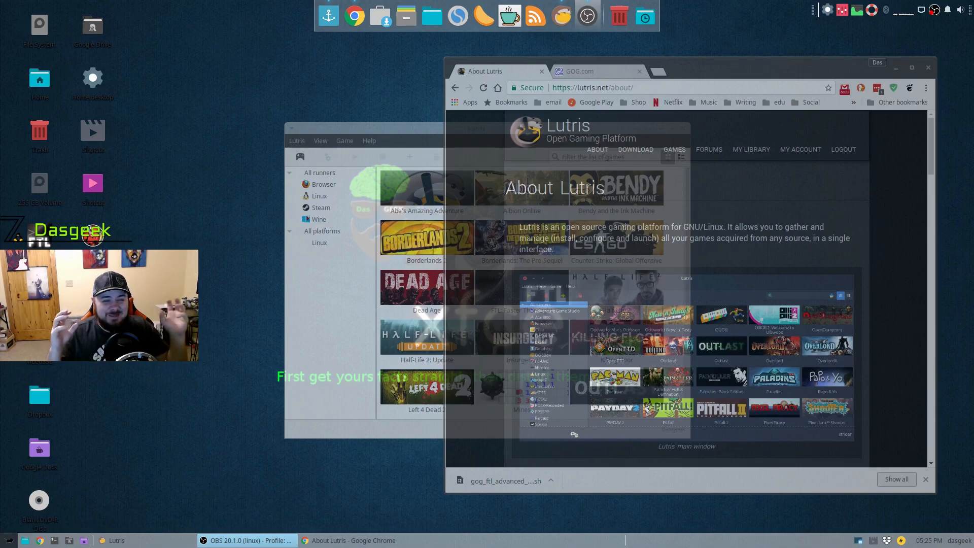
{"action": "mouse_move", "coordinate": [764, 55]}
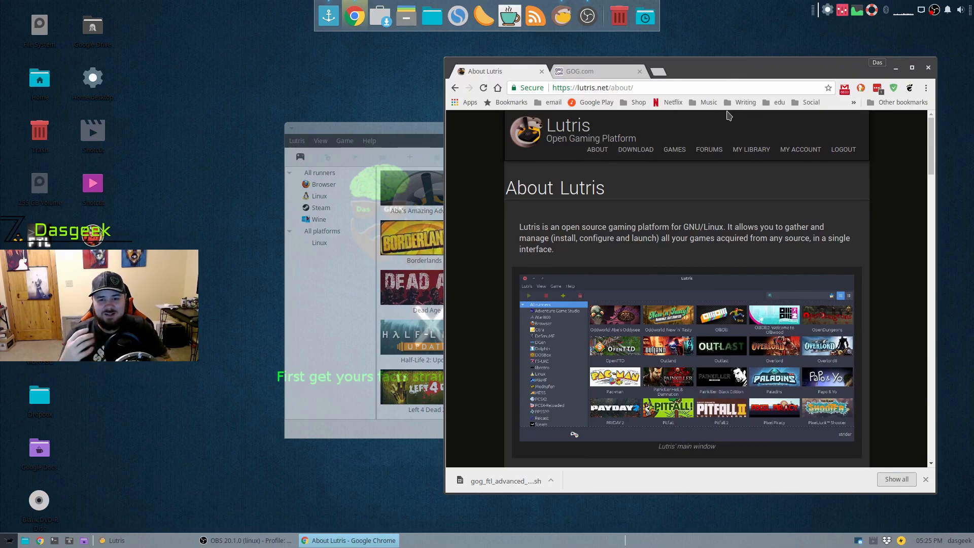
{"action": "mouse_move", "coordinate": [736, 233]}
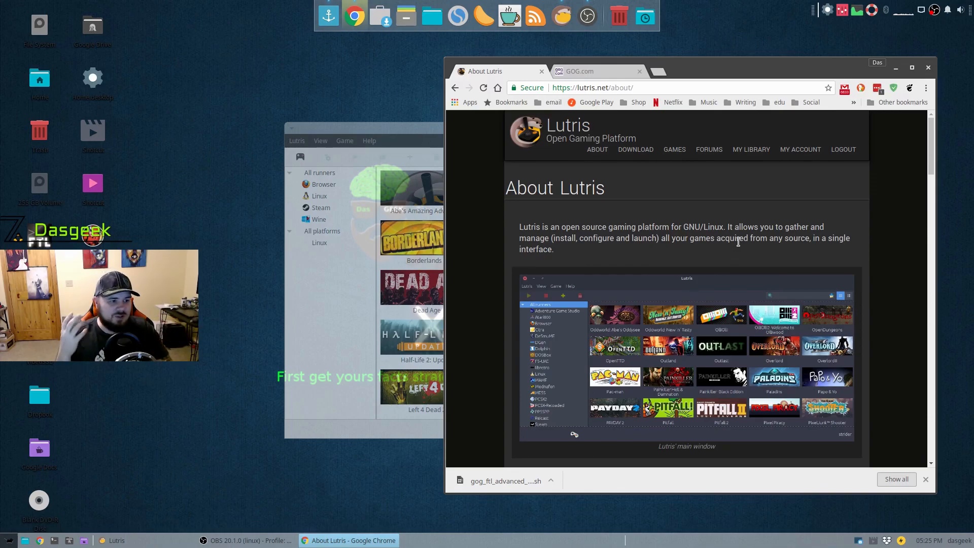
{"action": "mouse_move", "coordinate": [704, 218]}
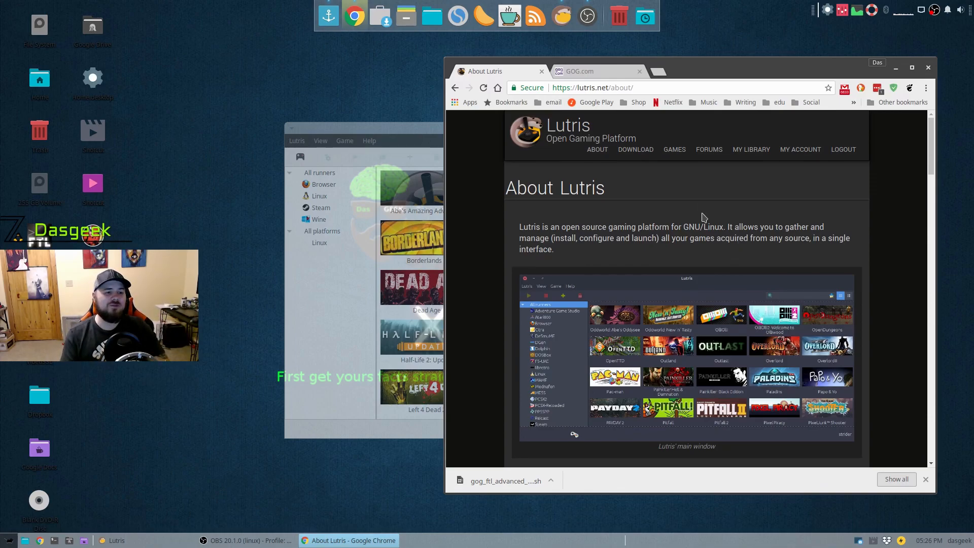
{"action": "mouse_move", "coordinate": [811, 233]}
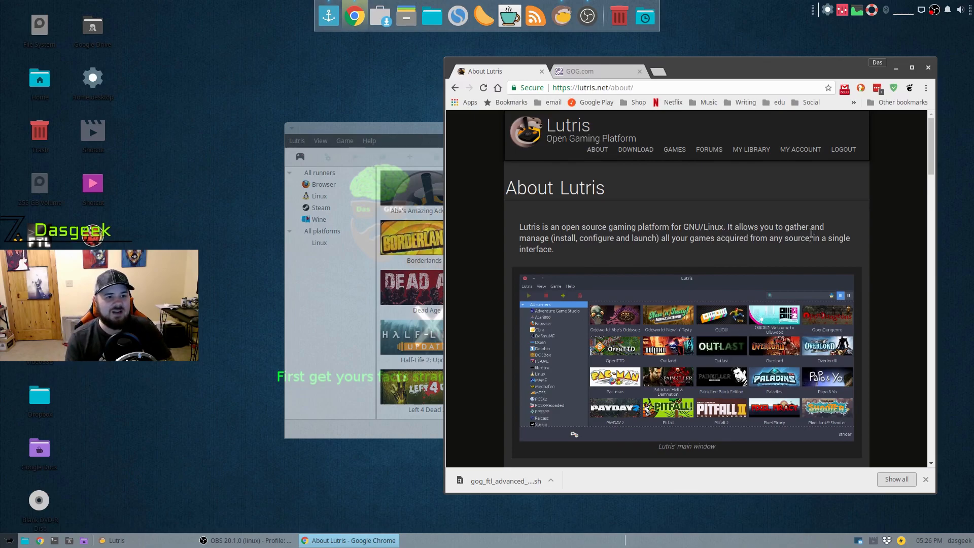
{"action": "mouse_move", "coordinate": [737, 255]}
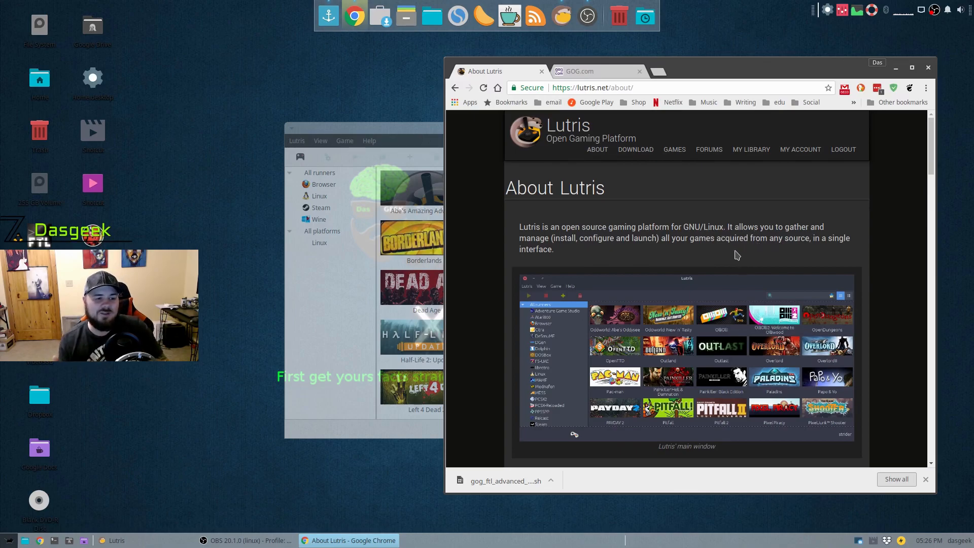
{"action": "mouse_move", "coordinate": [792, 250]}
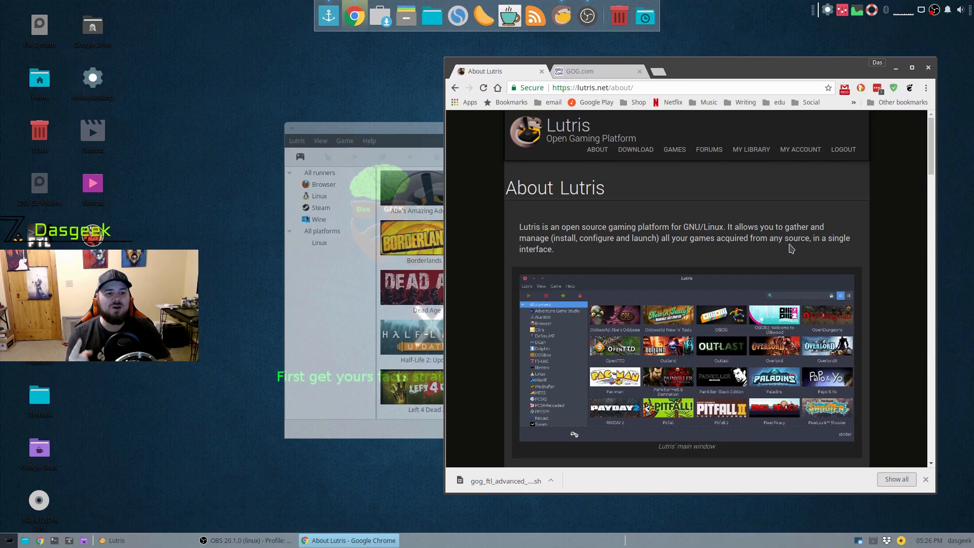
{"action": "mouse_move", "coordinate": [812, 252]}
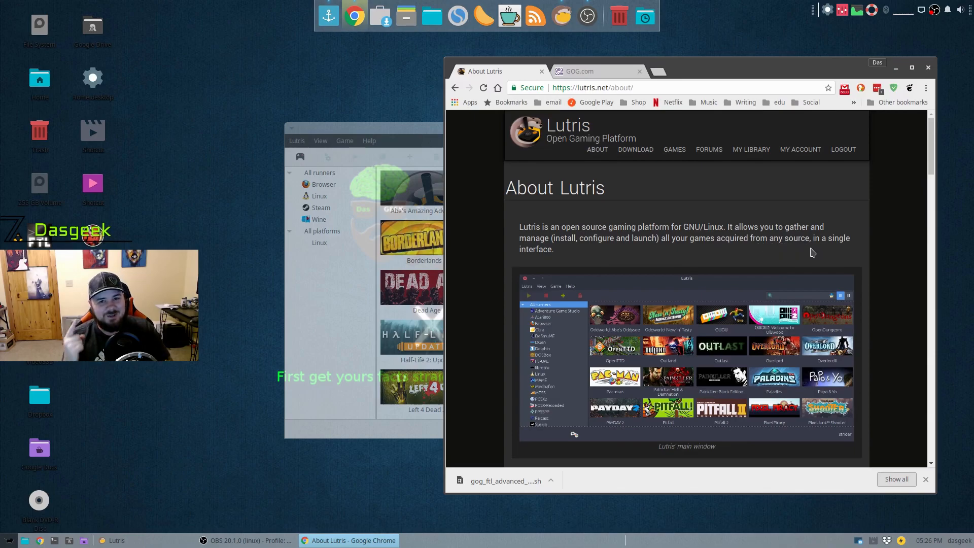
Step: Browse the Lutris game library, then switch to GOG.com's FTL: Advanced Edition downloads page
{"action": "left_click", "coordinate": [114, 540]}
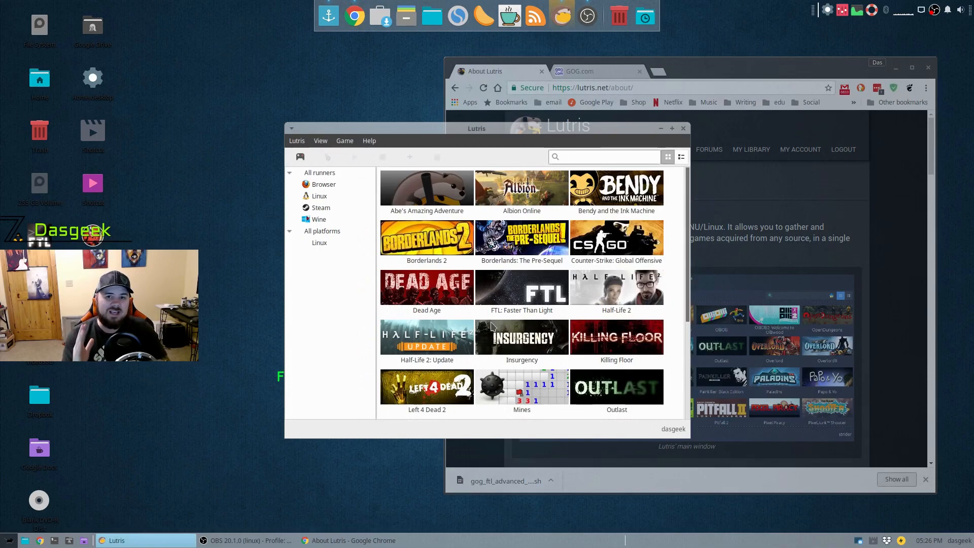
{"action": "left_click", "coordinate": [604, 156]}
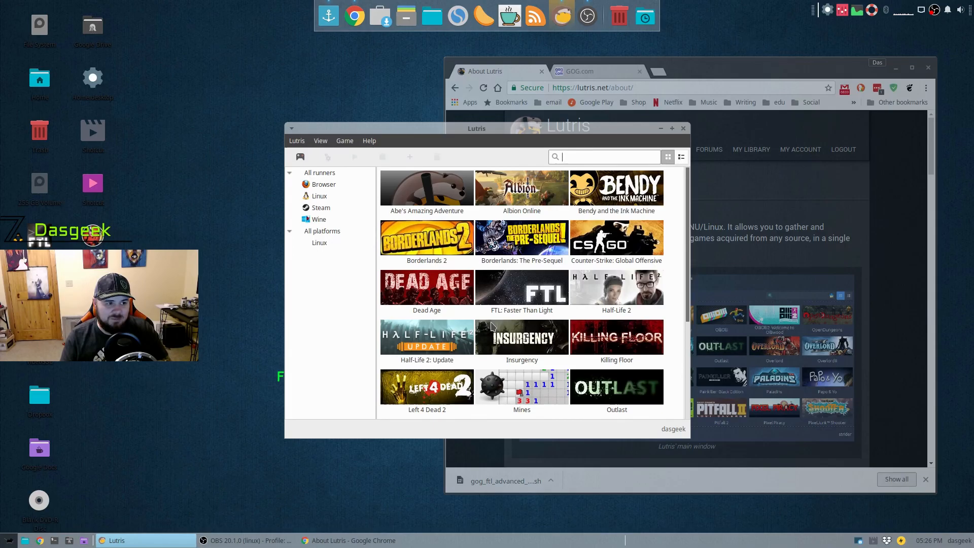
{"action": "scroll", "scroll_direction": "down", "scroll_amount": 3}
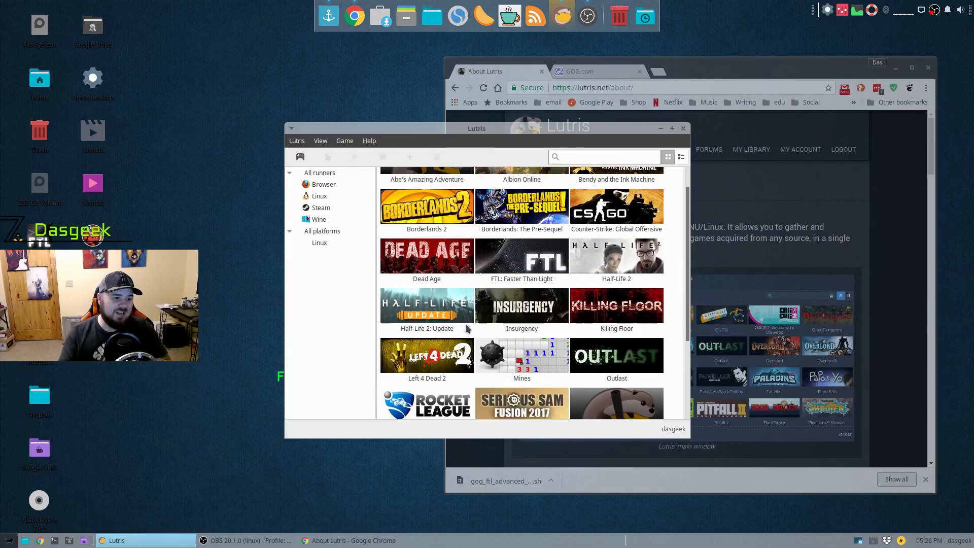
{"action": "scroll", "scroll_direction": "up", "scroll_amount": 3}
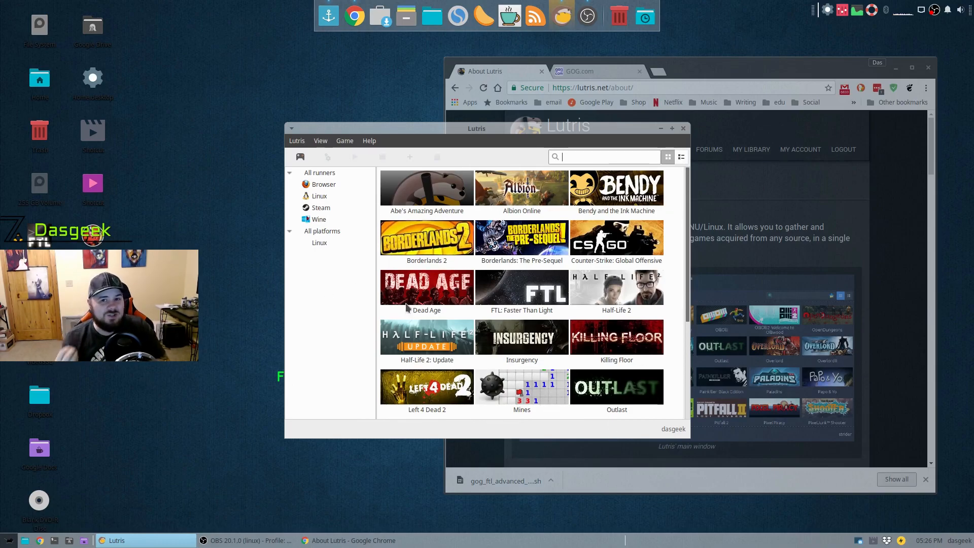
{"action": "mouse_move", "coordinate": [682, 73]}
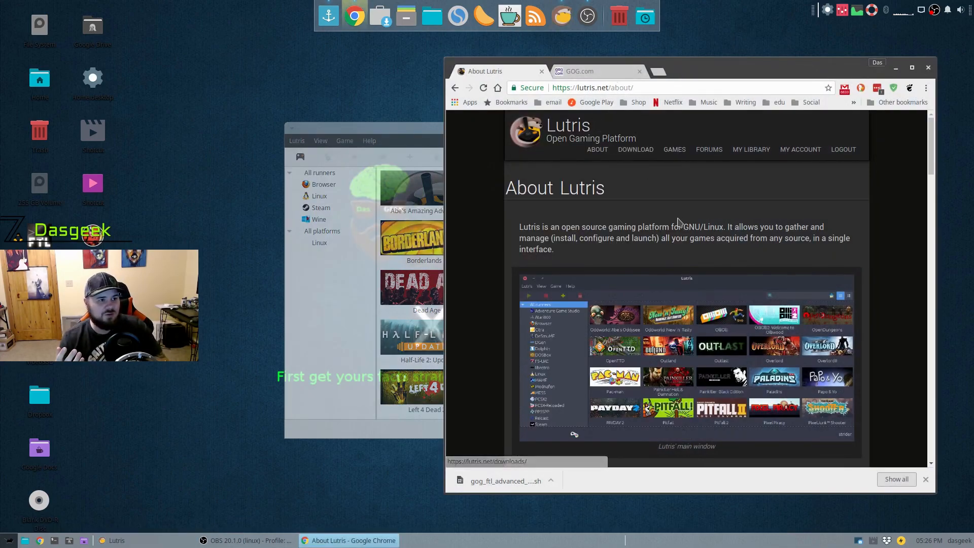
{"action": "left_click", "coordinate": [581, 71]}
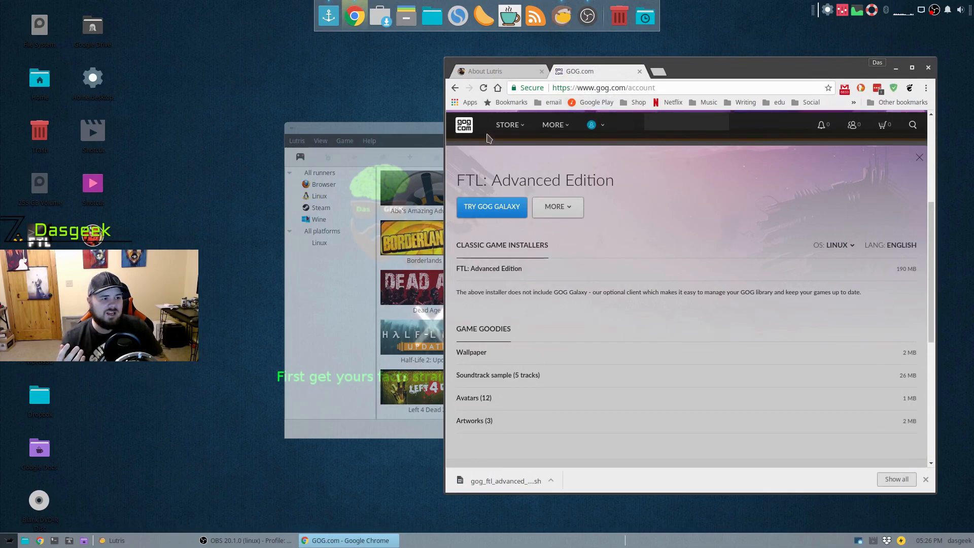
{"action": "mouse_move", "coordinate": [519, 241]}
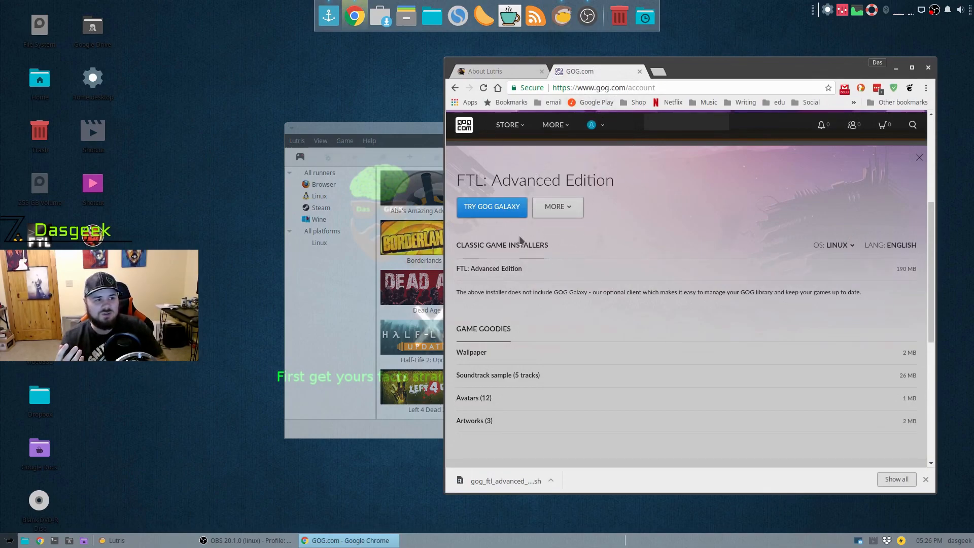
{"action": "mouse_move", "coordinate": [506, 481]}
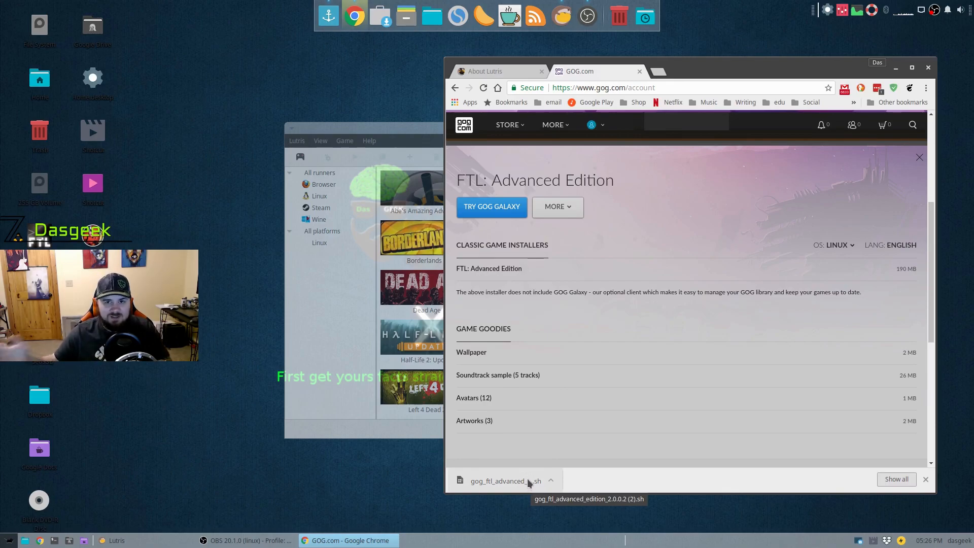
{"action": "mouse_move", "coordinate": [528, 464]}
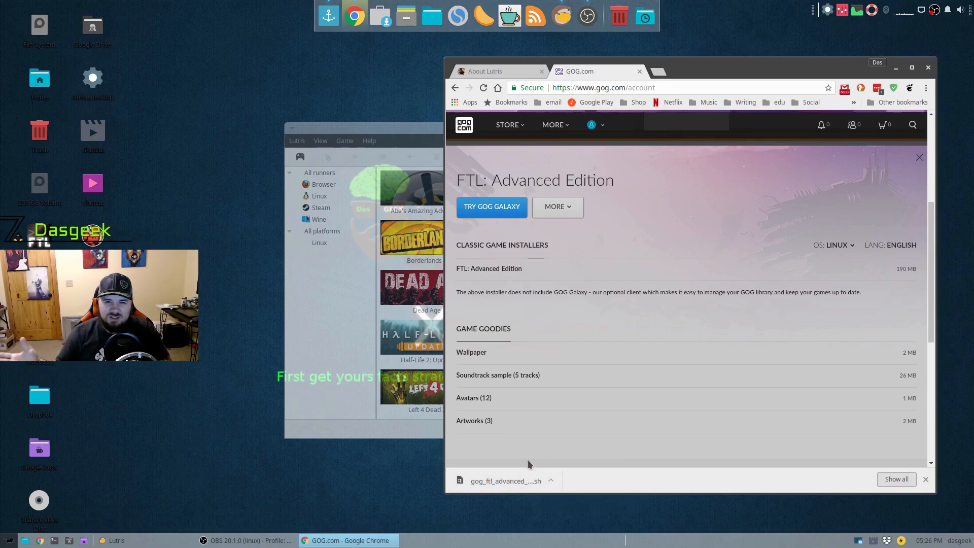
{"action": "mouse_move", "coordinate": [546, 404]}
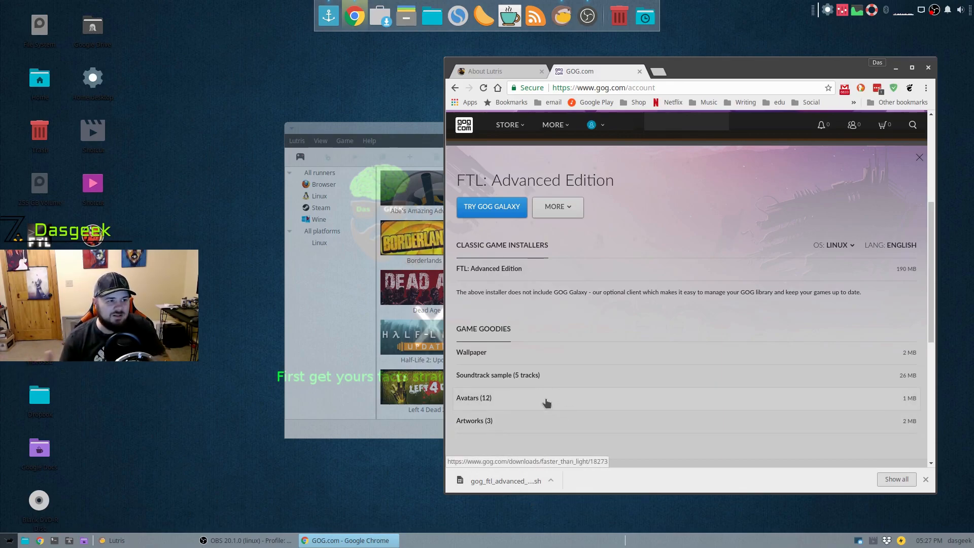
Step: Go from the About Lutris page to the Lutris.net games catalogue
{"action": "left_click", "coordinate": [484, 71]}
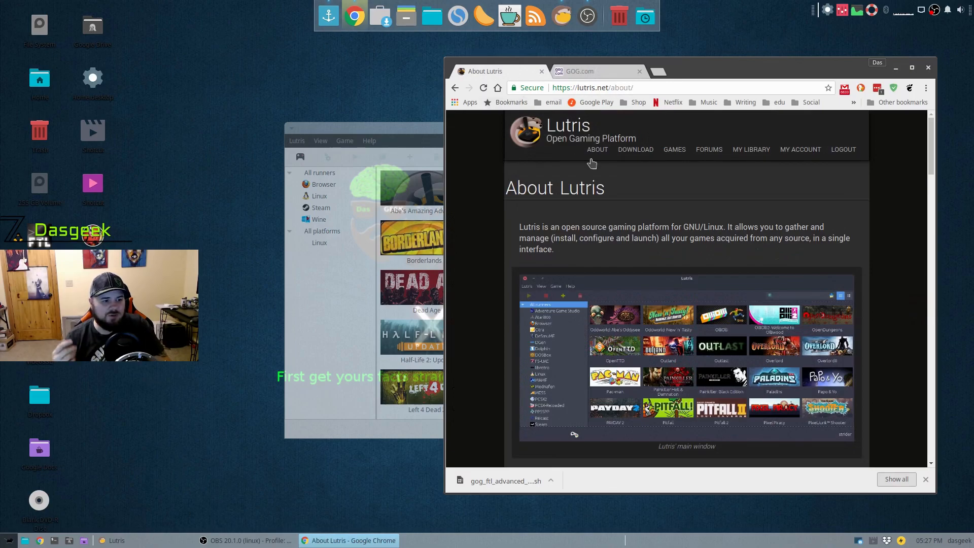
{"action": "mouse_move", "coordinate": [675, 153]}
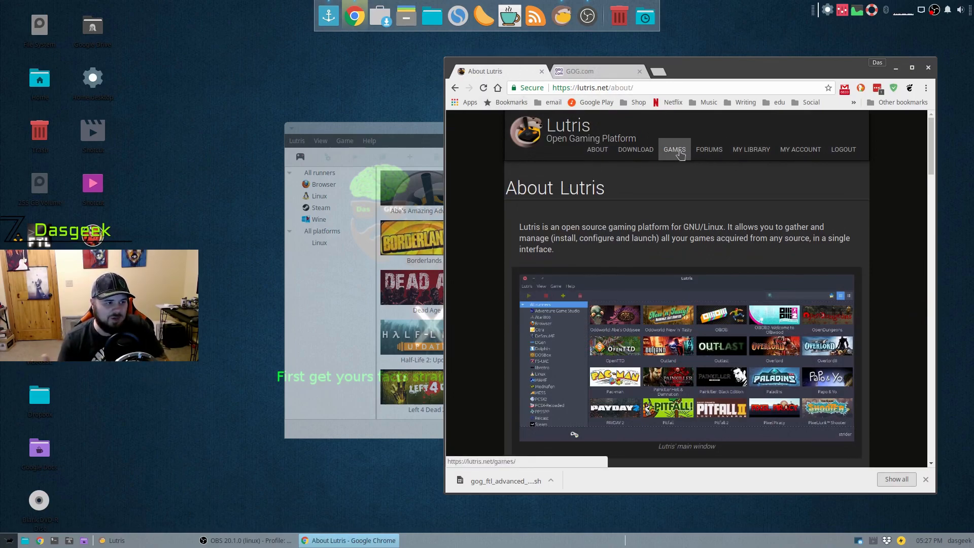
{"action": "left_click", "coordinate": [674, 149]}
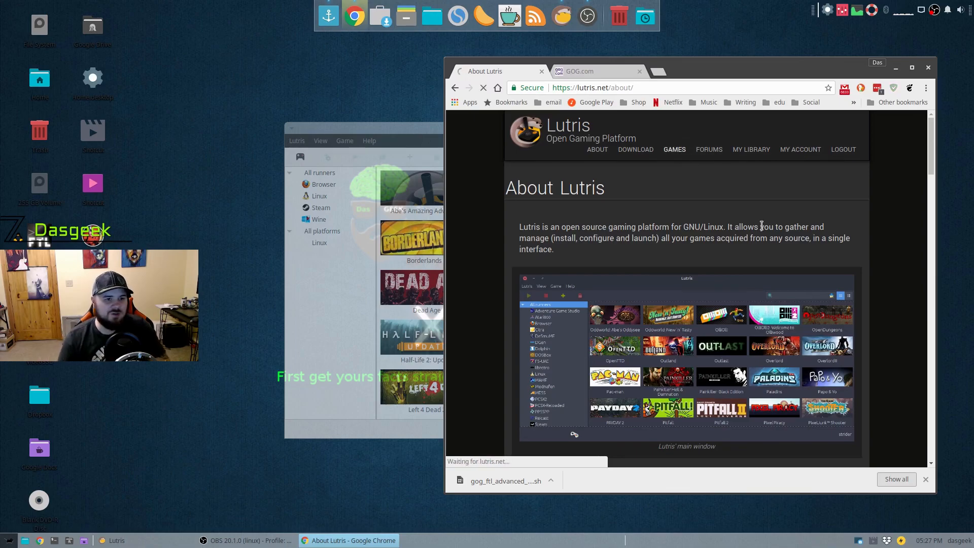
{"action": "left_click", "coordinate": [674, 149]}
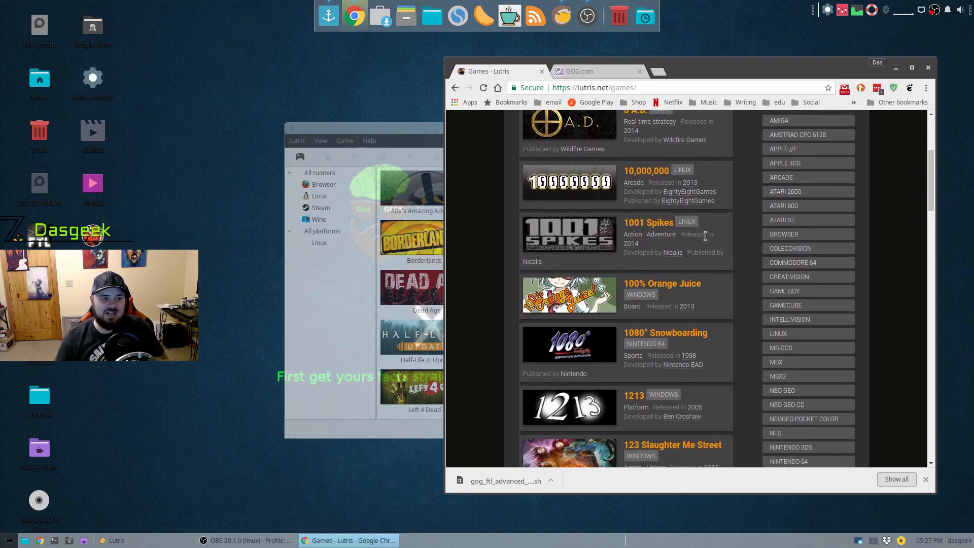
{"action": "scroll", "scroll_direction": "down", "scroll_amount": 3}
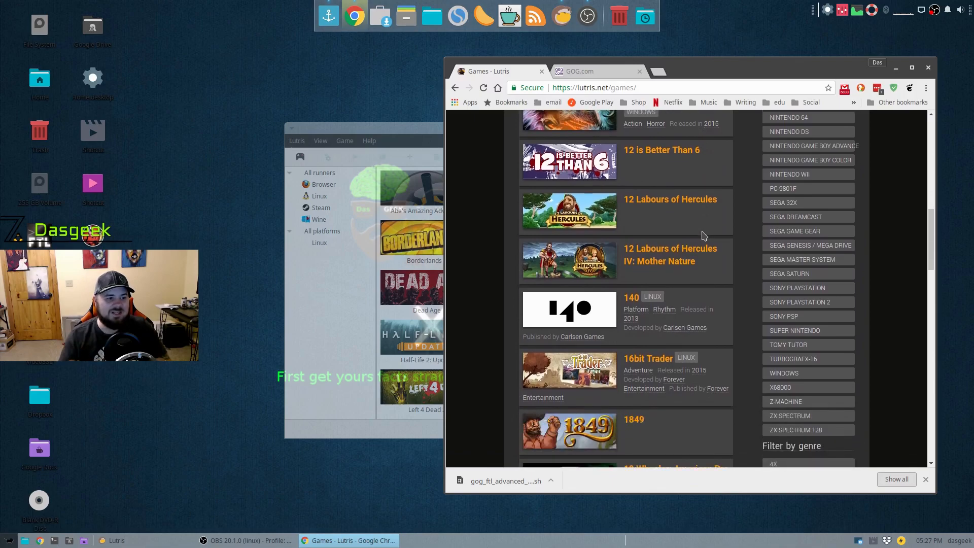
{"action": "scroll", "scroll_direction": "up", "scroll_amount": 3}
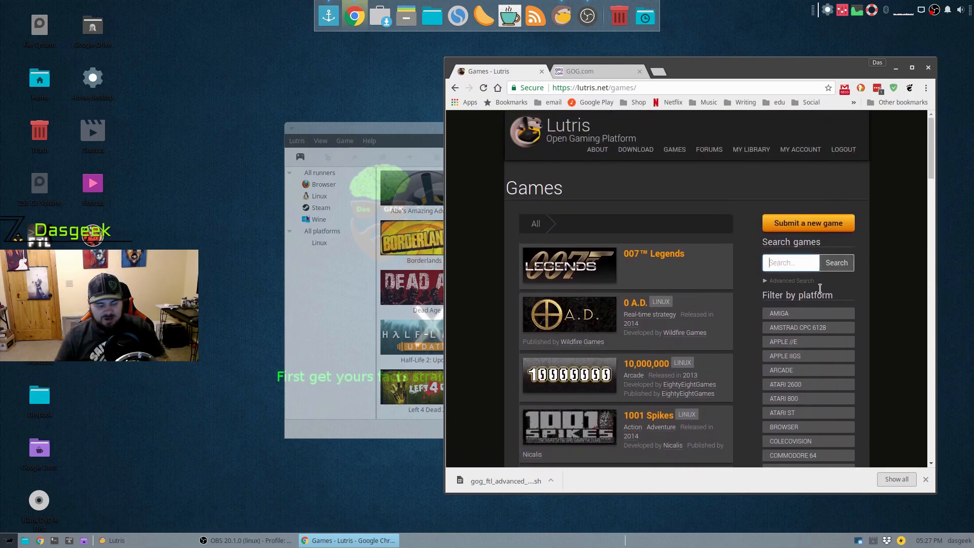
Step: Search the catalogue for 'ftl' and view the FTL: Faster Than Light page's installer list
{"action": "type", "text": "ftl"}
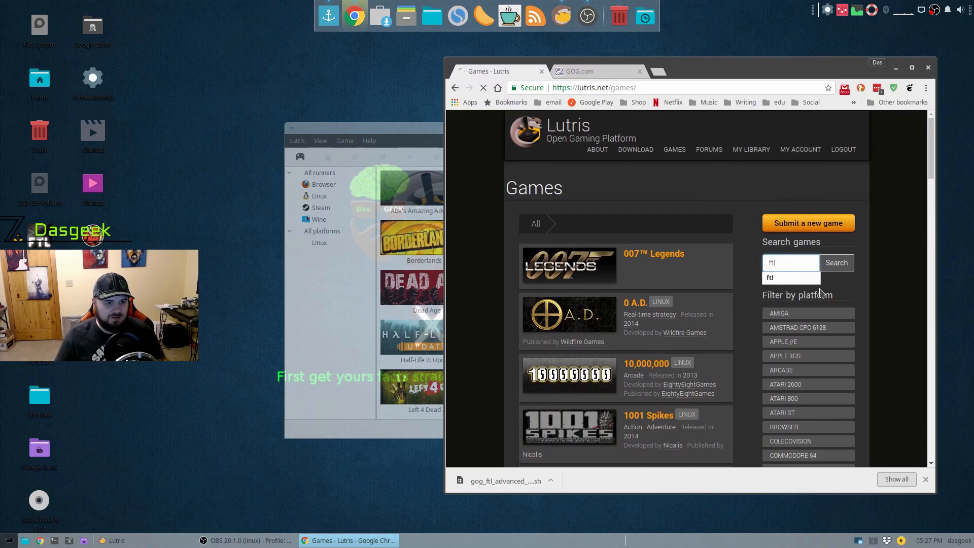
{"action": "left_click", "coordinate": [836, 262]}
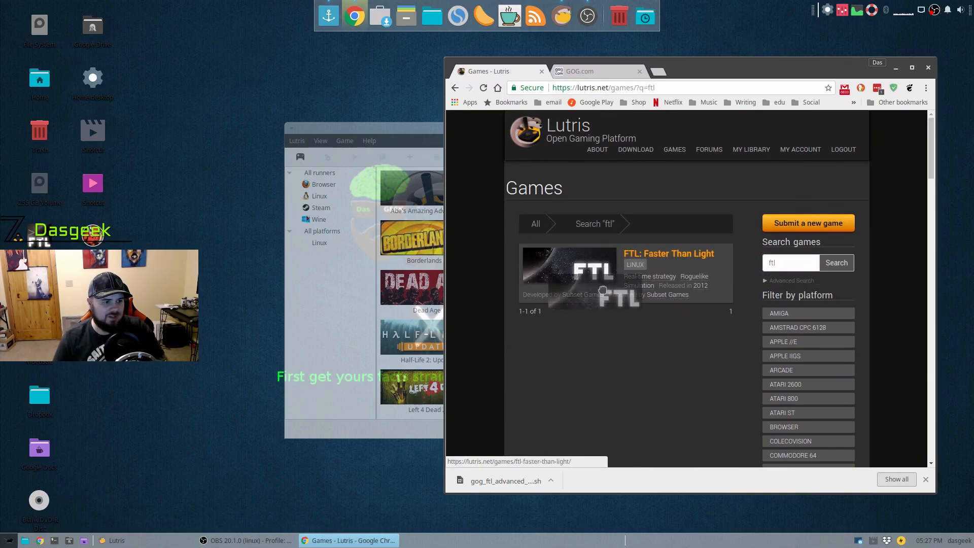
{"action": "left_click", "coordinate": [669, 253]}
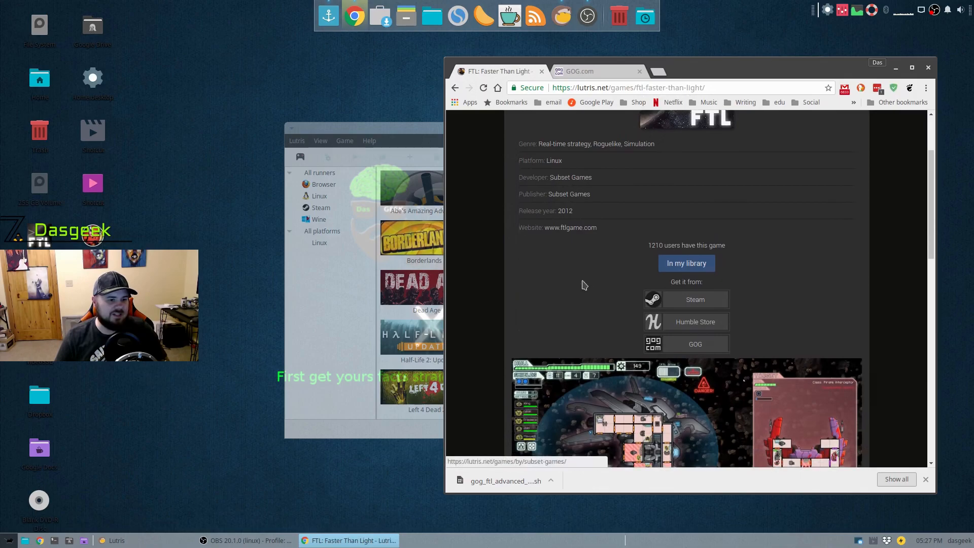
{"action": "scroll", "scroll_direction": "down", "scroll_amount": 3}
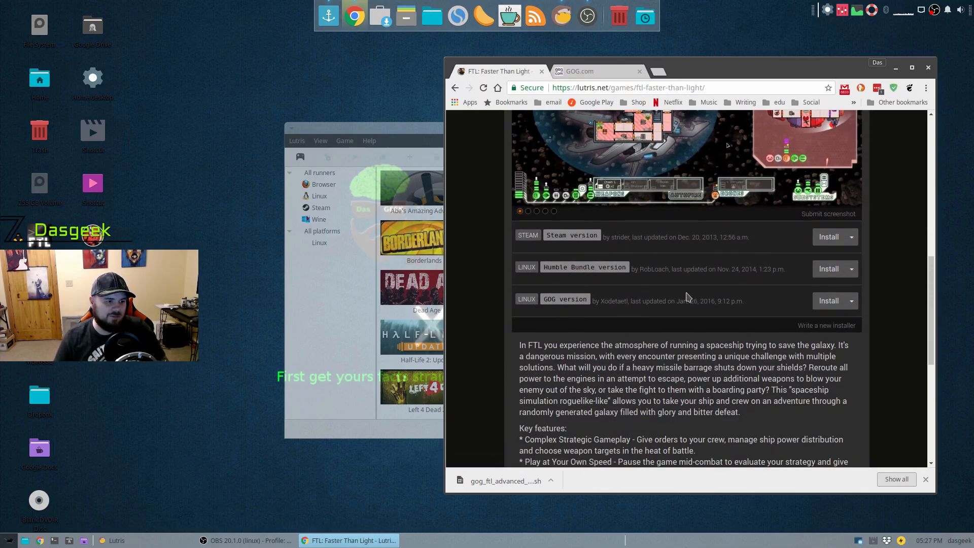
{"action": "mouse_move", "coordinate": [829, 301]}
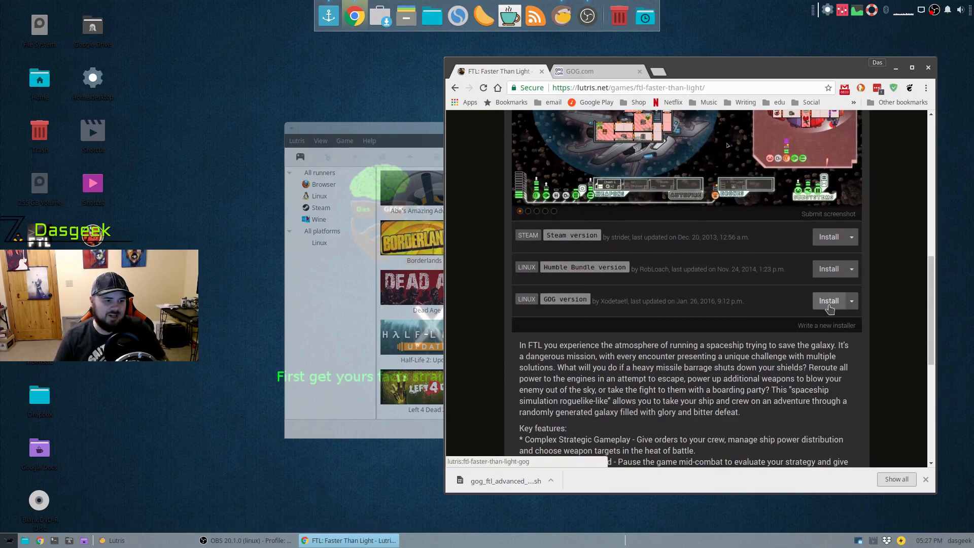
Step: Reinstall FTL from the GOG (linux) version into the default installation directory
{"action": "left_click", "coordinate": [828, 301]}
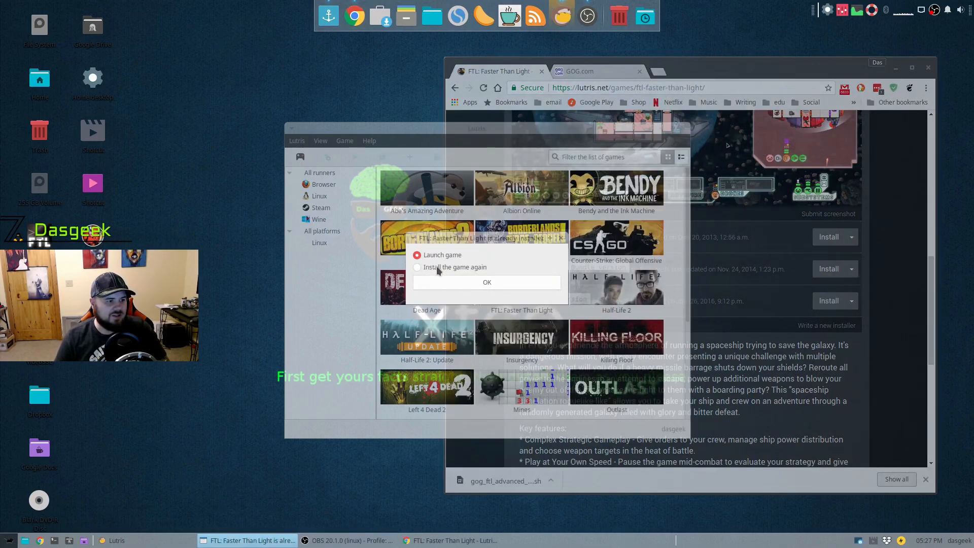
{"action": "left_click", "coordinate": [417, 267]}
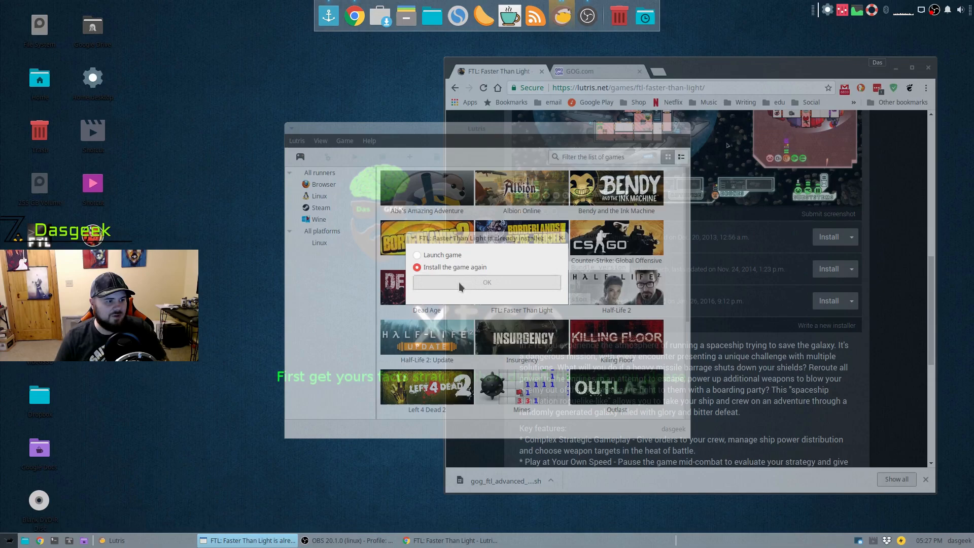
{"action": "left_click", "coordinate": [487, 283]}
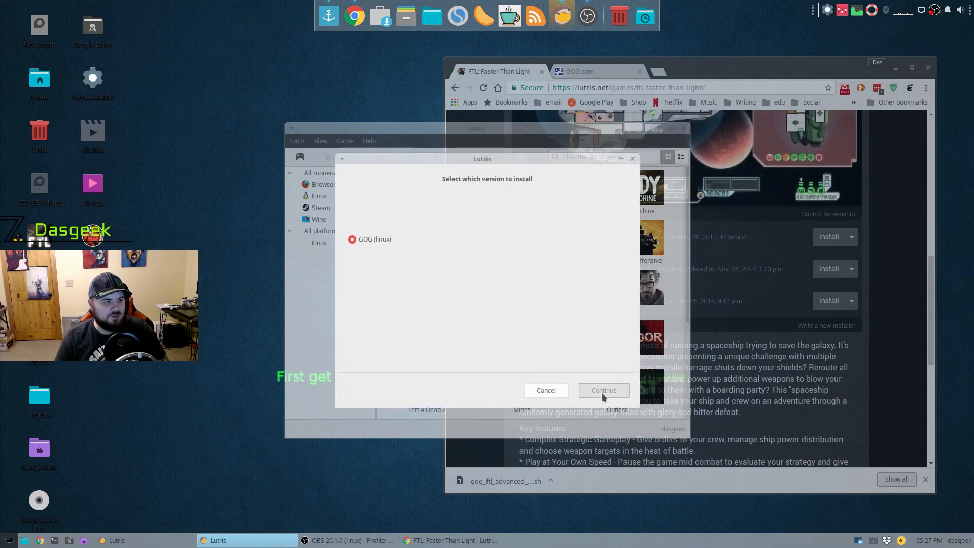
{"action": "left_click", "coordinate": [603, 390]}
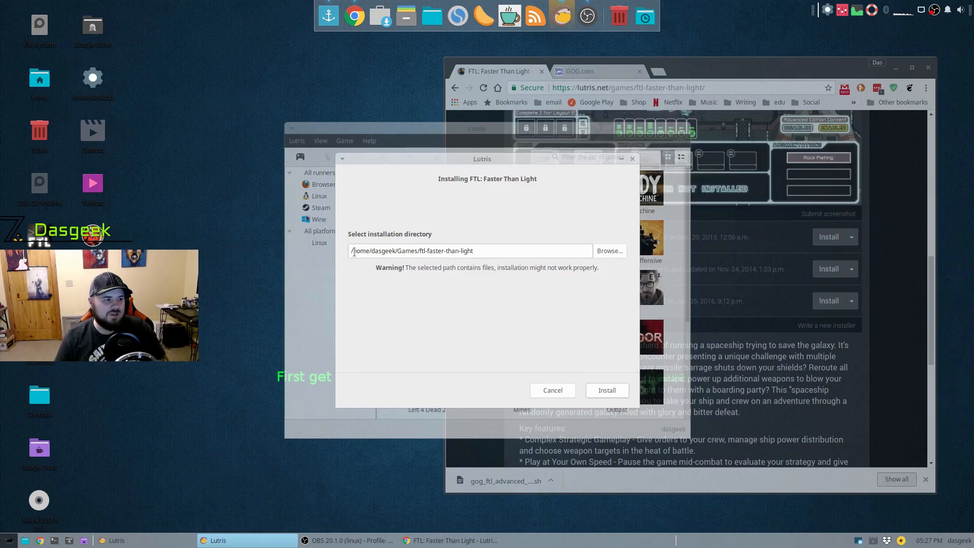
{"action": "left_click", "coordinate": [606, 389]}
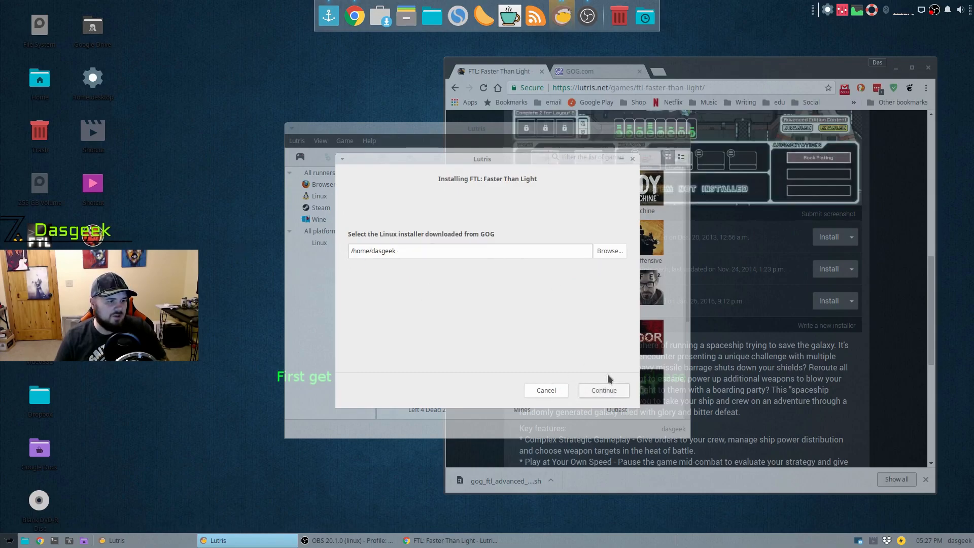
Step: Supply gog_ftl_advanced_edition_2.0.0.2.sh from Downloads; dismiss the 'Directory not empty' failure
{"action": "left_click", "coordinate": [609, 250]}
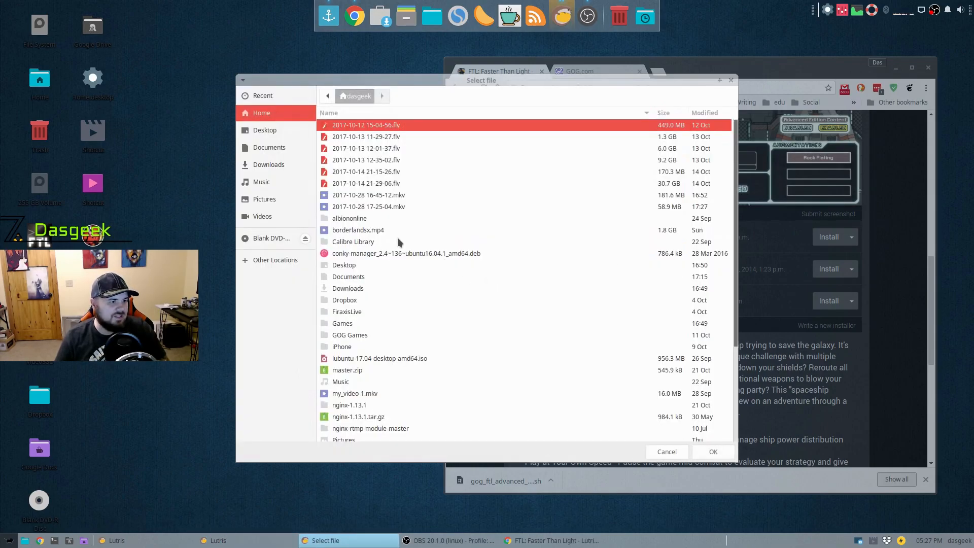
{"action": "left_click", "coordinate": [269, 165]}
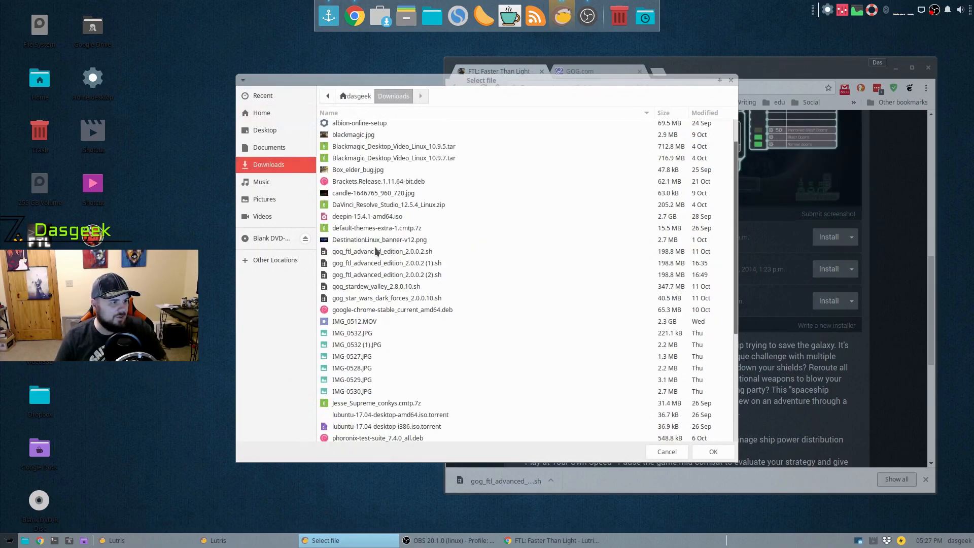
{"action": "left_click", "coordinate": [712, 452]}
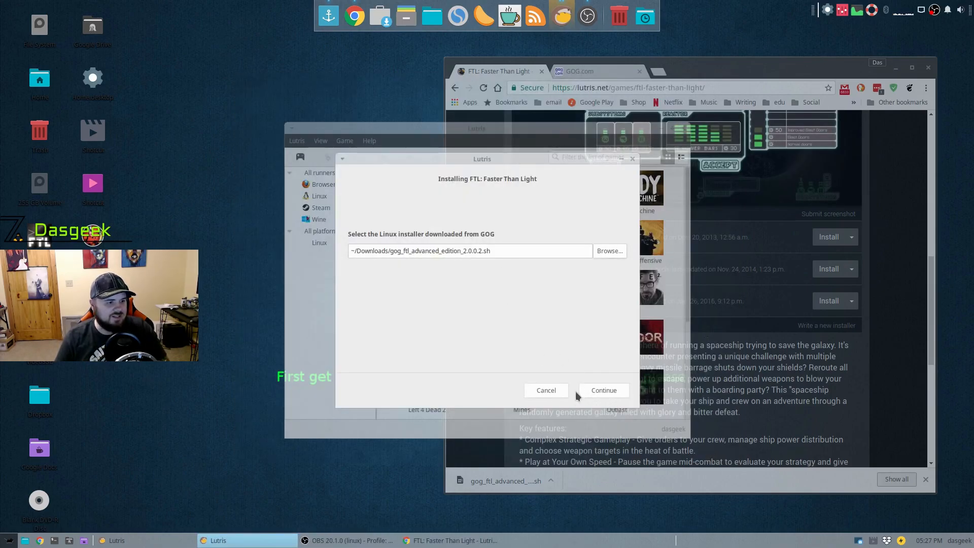
{"action": "left_click", "coordinate": [603, 389]}
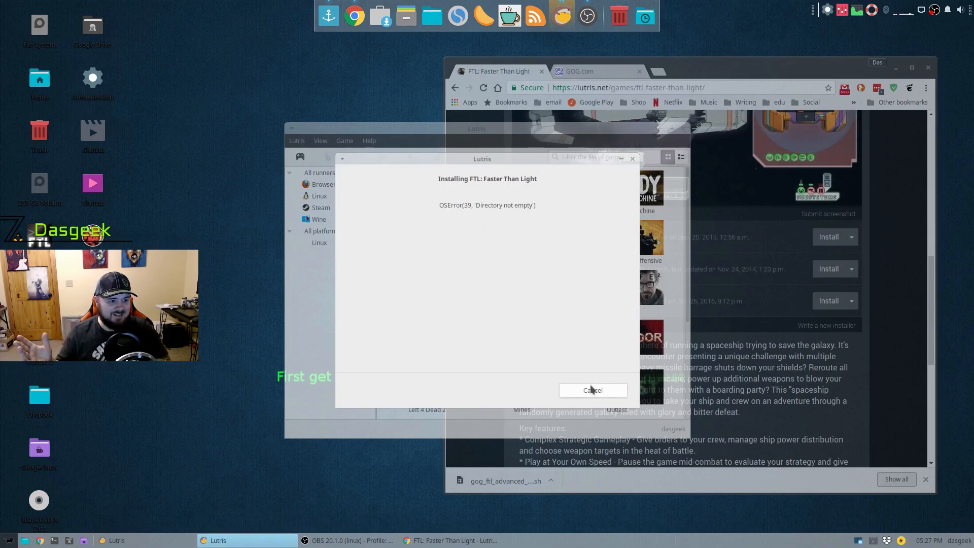
{"action": "left_click", "coordinate": [591, 390]}
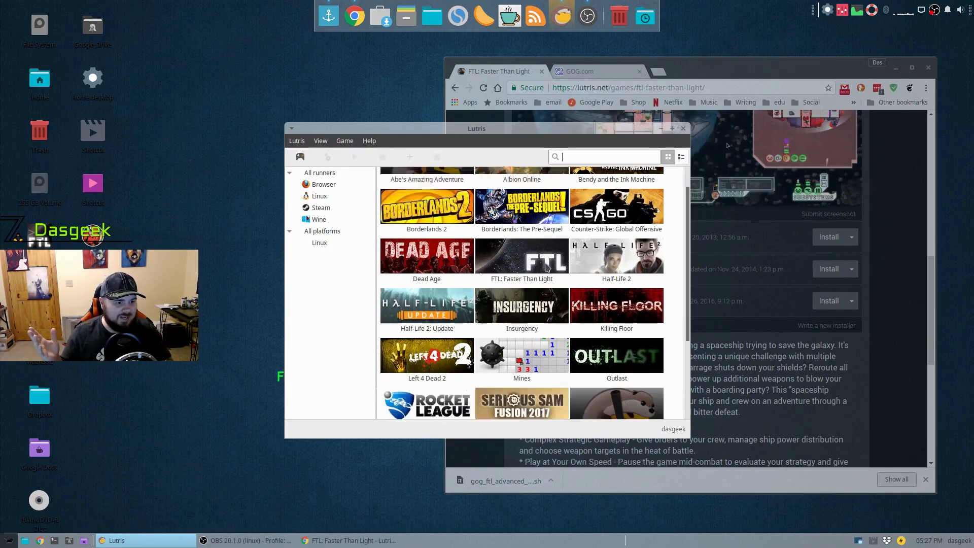
Step: Launch FTL: Faster Than Light from its tile in the Lutris library
{"action": "scroll", "scroll_direction": "down", "scroll_amount": 3}
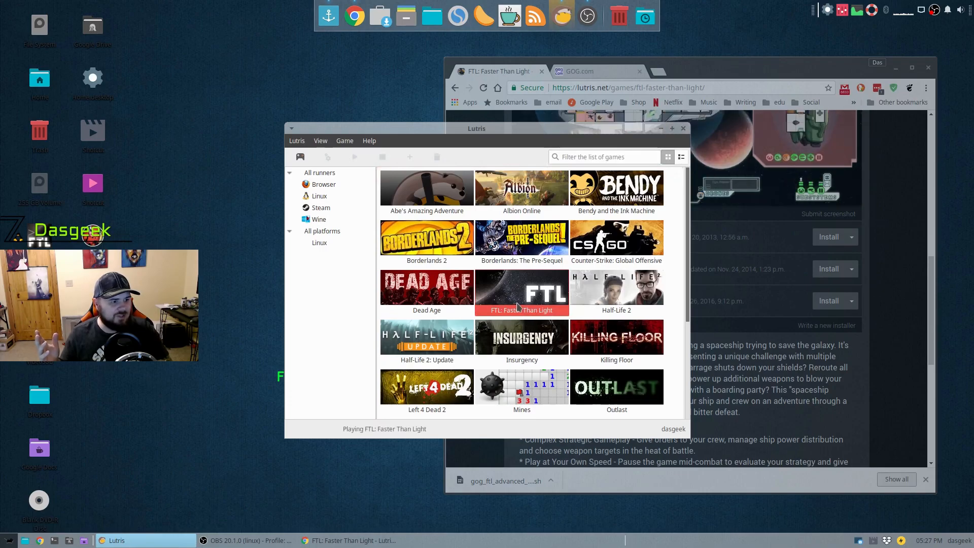
{"action": "double_click", "coordinate": [522, 292]}
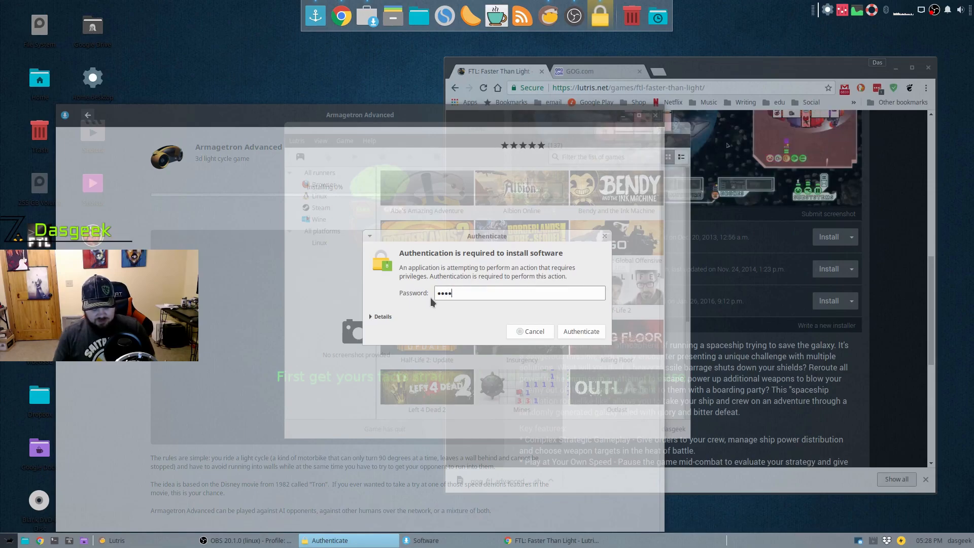
Step: Authenticate the Armagetron Advanced install and close GNOME Software
{"action": "left_click", "coordinate": [580, 331]}
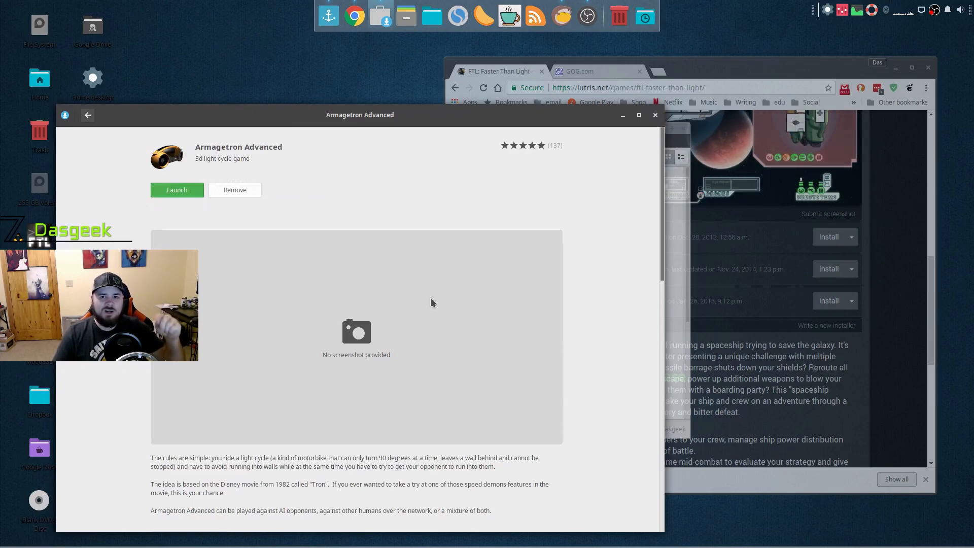
{"action": "mouse_move", "coordinate": [193, 97]}
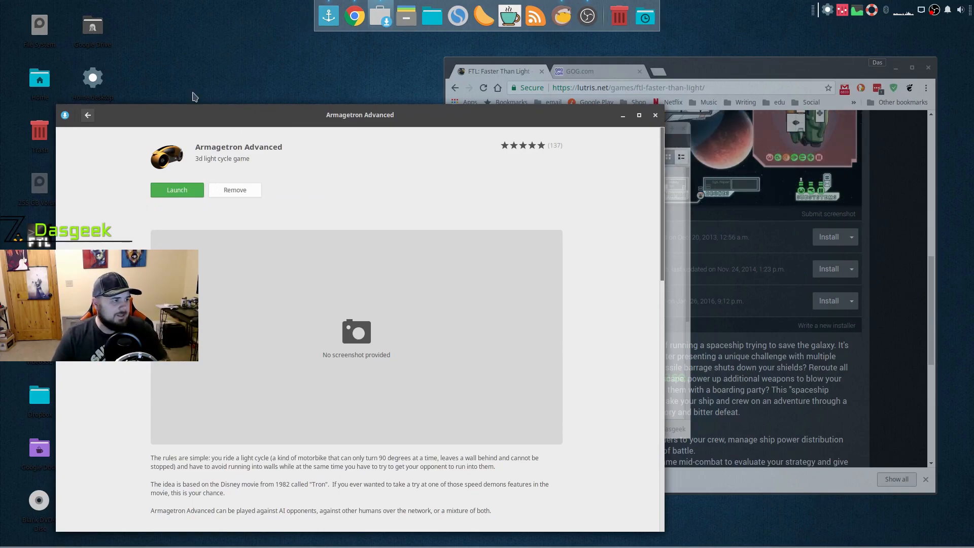
{"action": "left_click", "coordinate": [176, 190]}
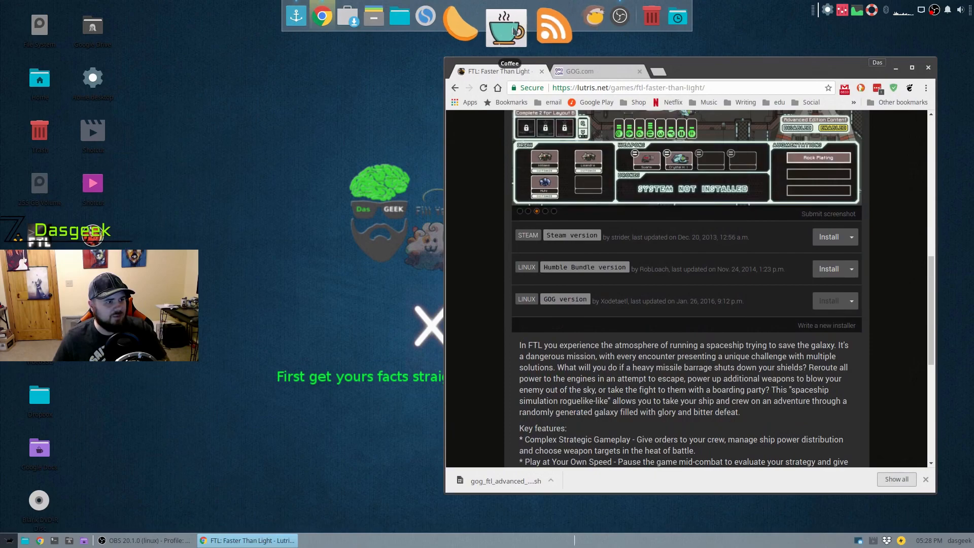
{"action": "mouse_move", "coordinate": [478, 28]}
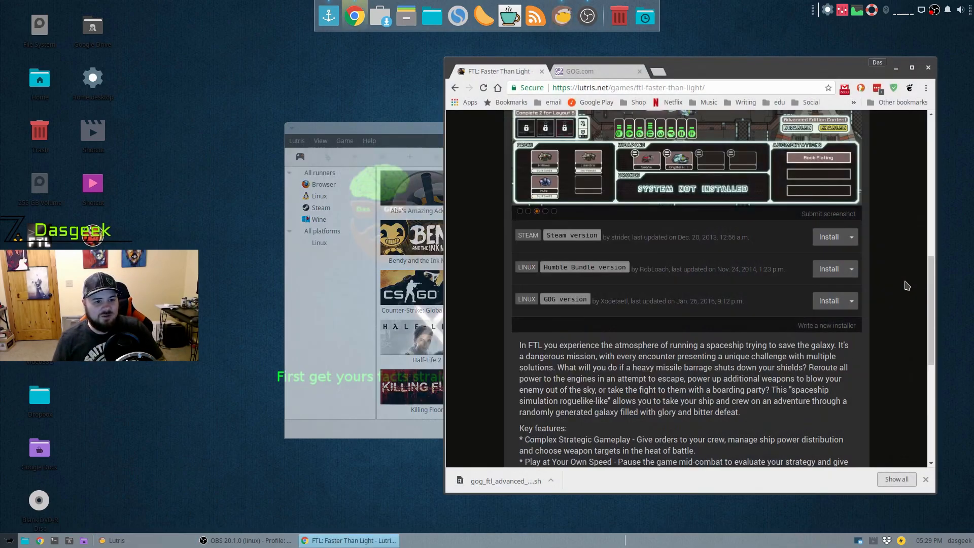
Step: Return to the full Lutris.net games catalogue and browse its listing
{"action": "scroll", "scroll_direction": "up", "scroll_amount": 3}
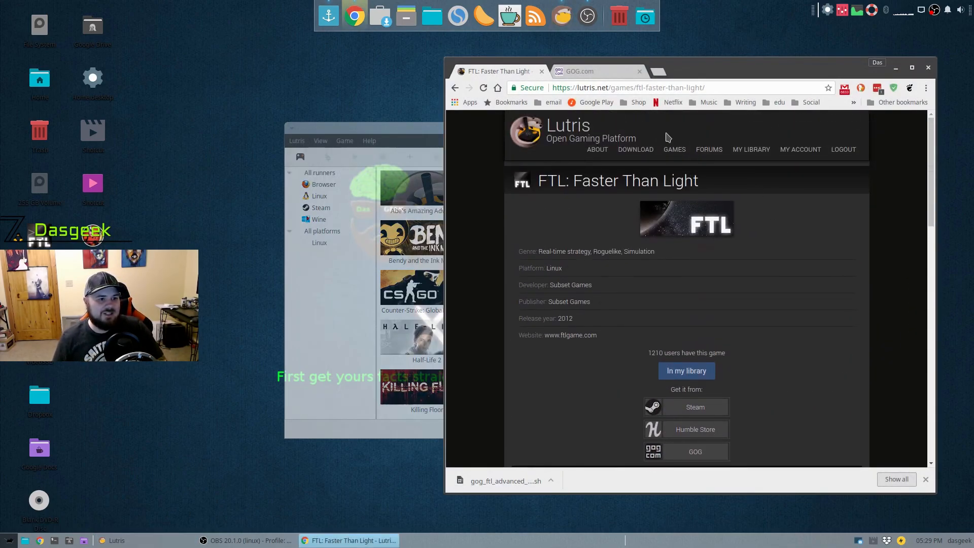
{"action": "left_click", "coordinate": [674, 150]}
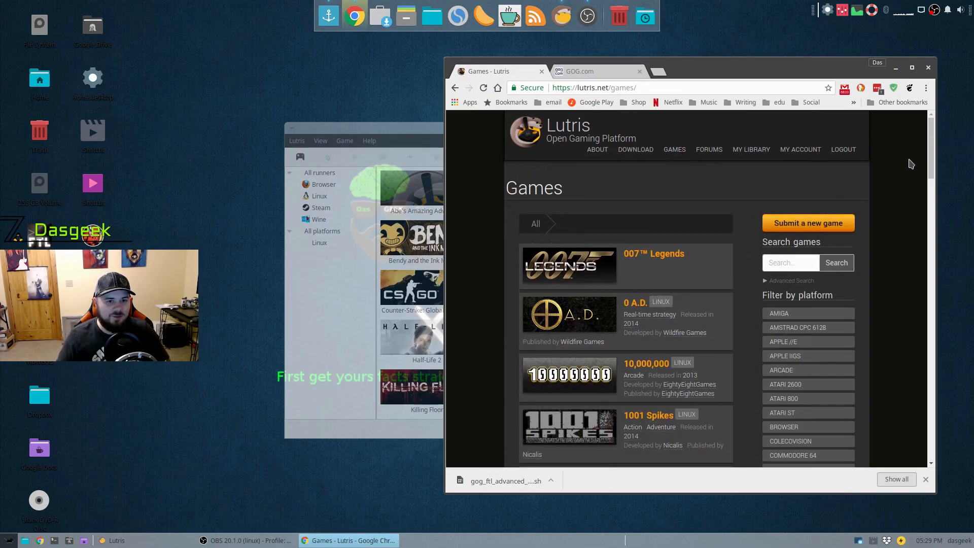
{"action": "scroll", "scroll_direction": "down", "scroll_amount": 3}
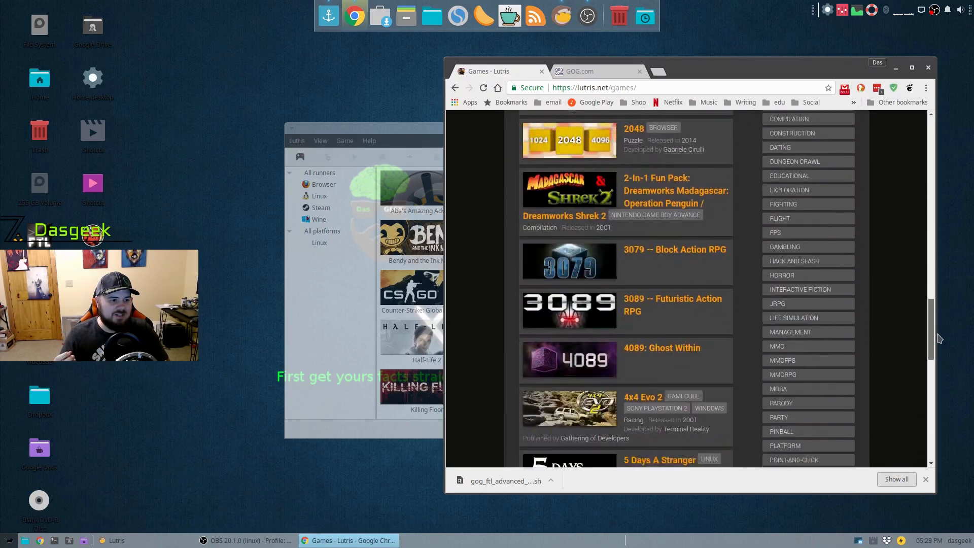
{"action": "scroll", "scroll_direction": "up", "scroll_amount": 3}
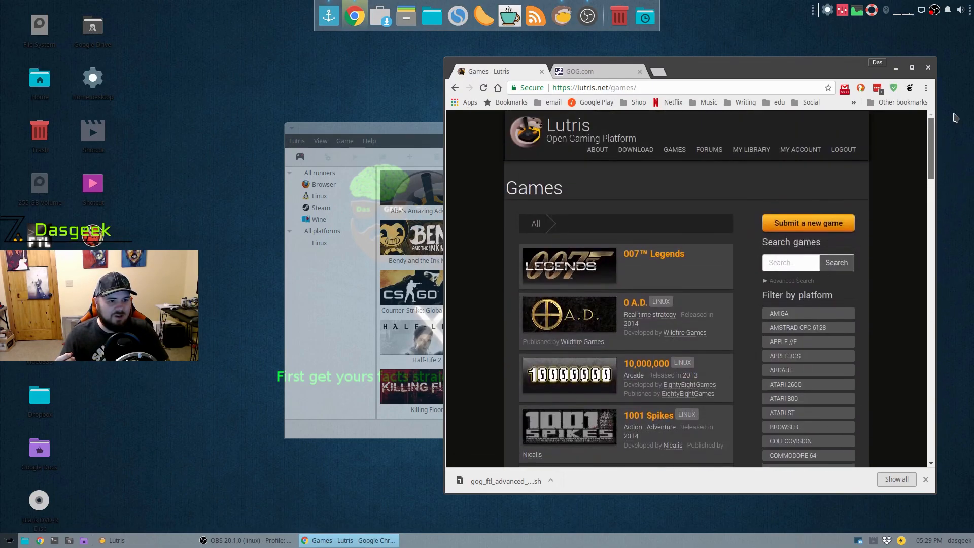
{"action": "scroll", "scroll_direction": "down", "scroll_amount": 3}
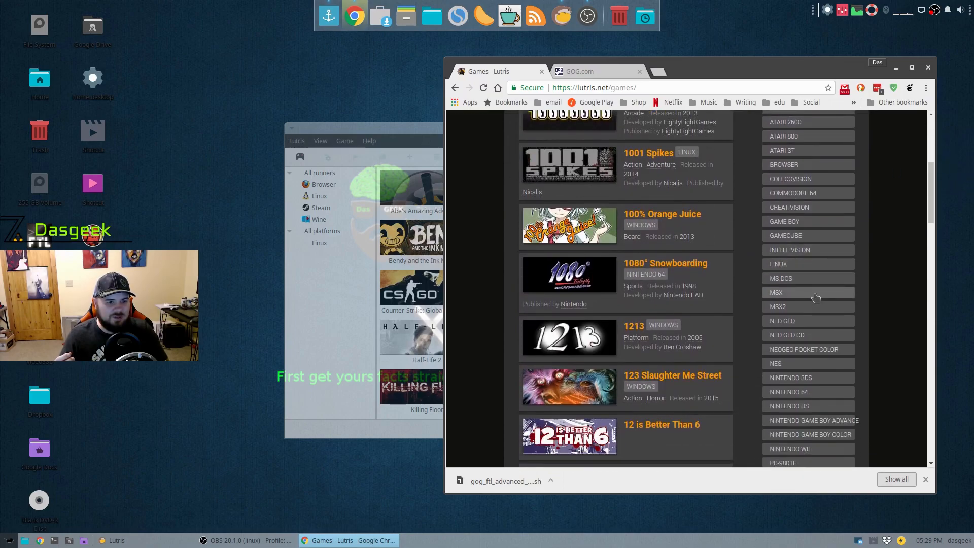
Step: Scroll through the RPG genre results and back to the top of the list
{"action": "scroll", "scroll_direction": "down", "scroll_amount": 3}
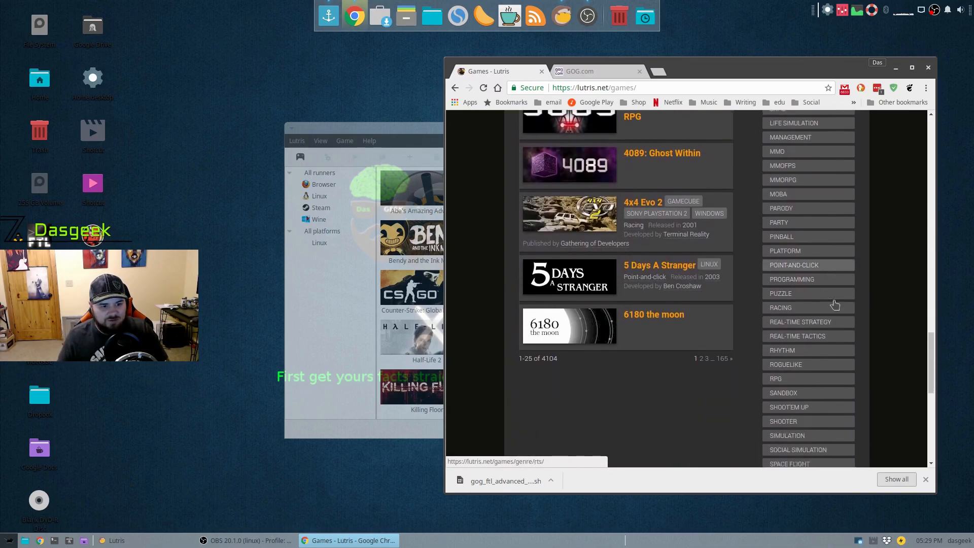
{"action": "scroll", "scroll_direction": "down", "scroll_amount": 3}
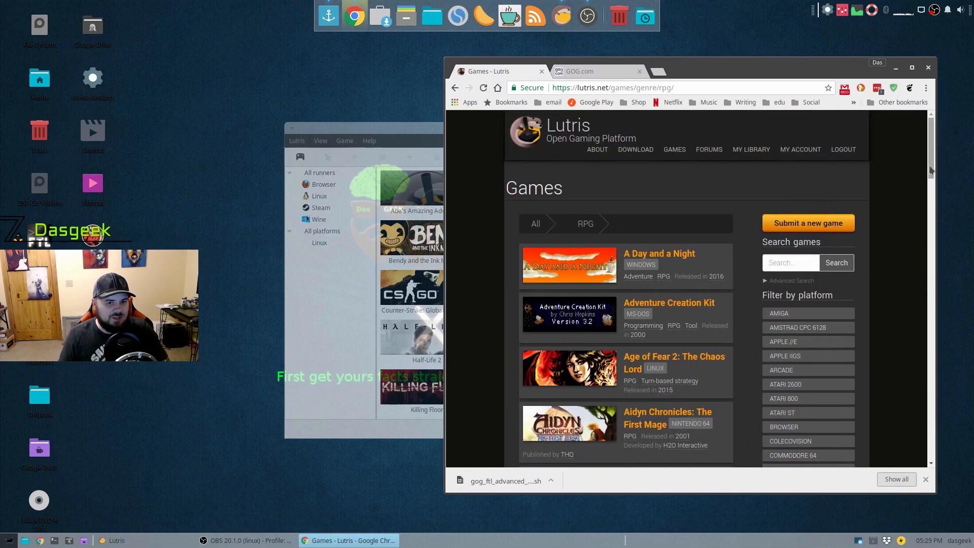
{"action": "scroll", "scroll_direction": "down", "scroll_amount": 3}
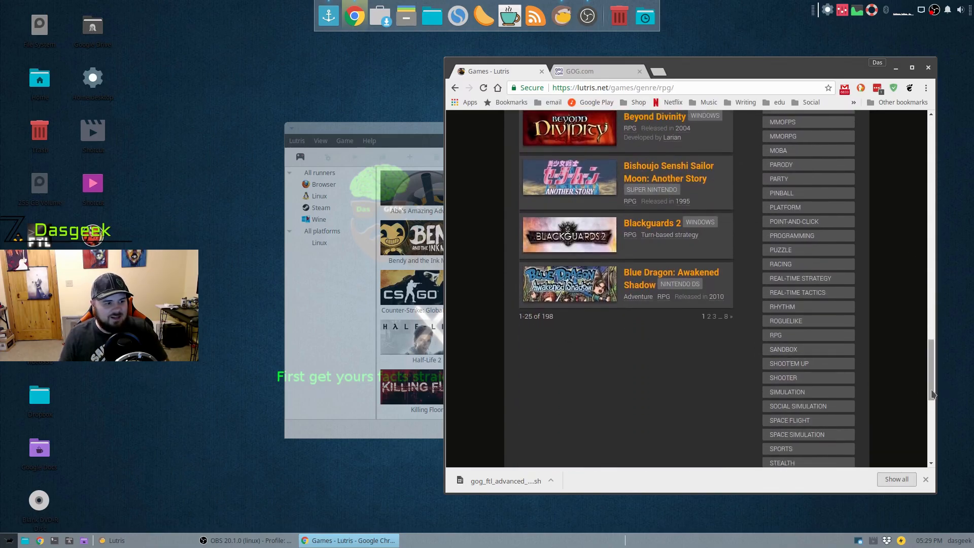
{"action": "scroll", "scroll_direction": "up", "scroll_amount": 3}
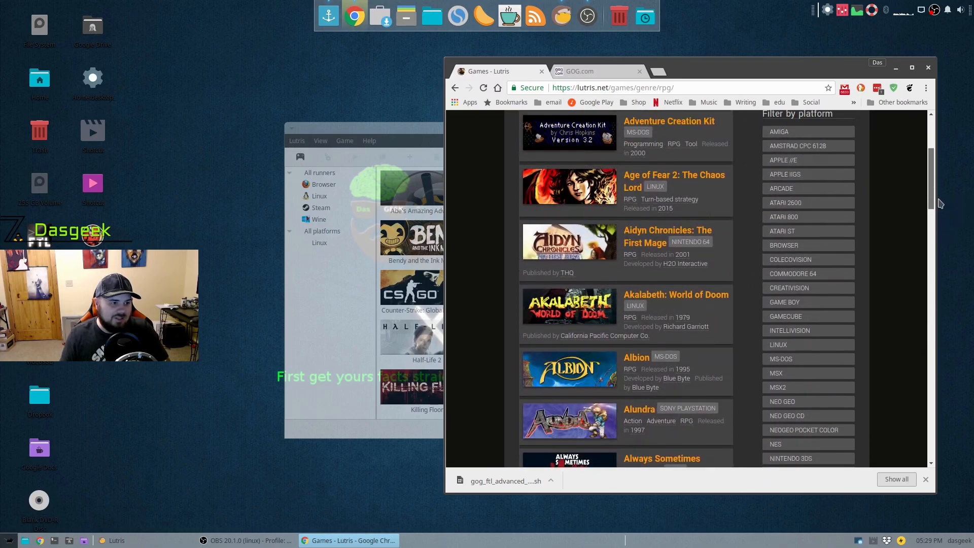
{"action": "scroll", "scroll_direction": "up", "scroll_amount": 3}
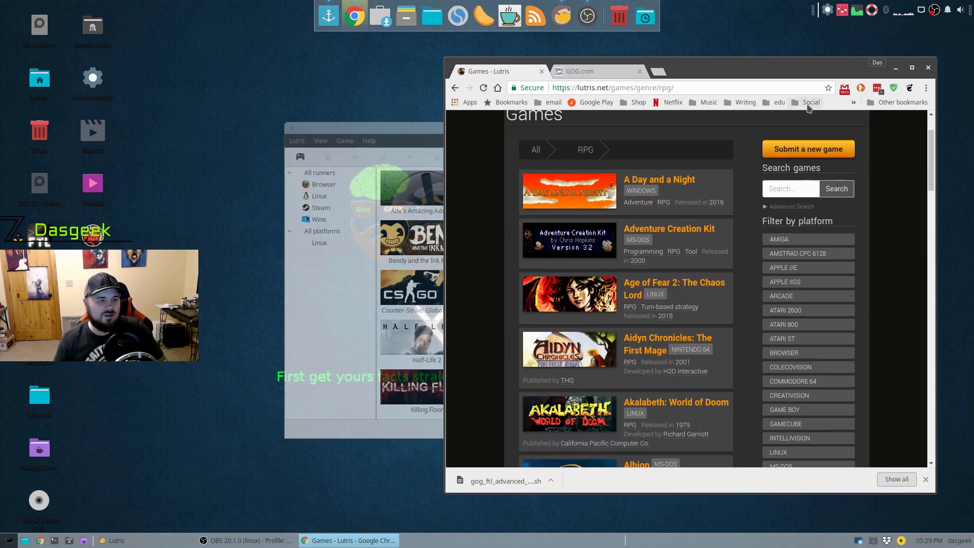
{"action": "left_click", "coordinate": [577, 71]}
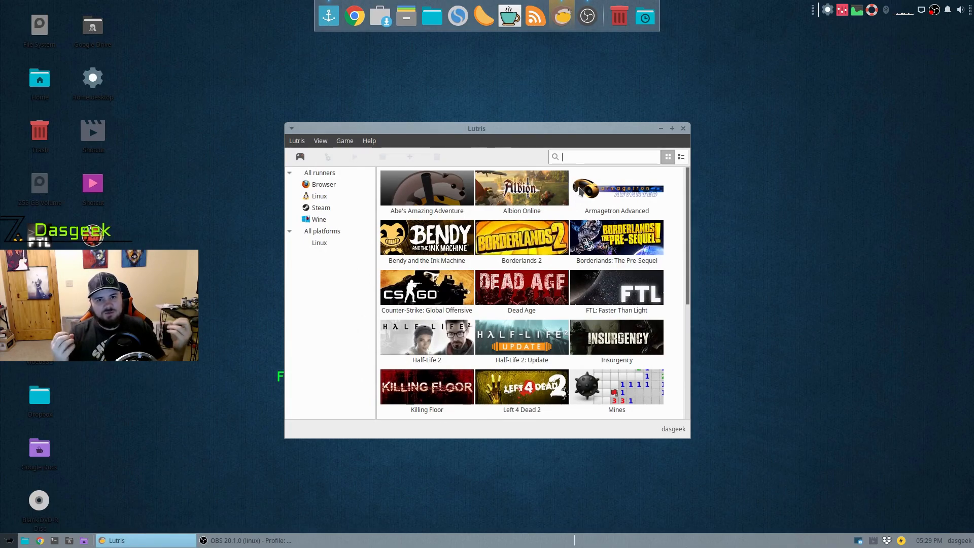
{"action": "mouse_move", "coordinate": [379, 16]}
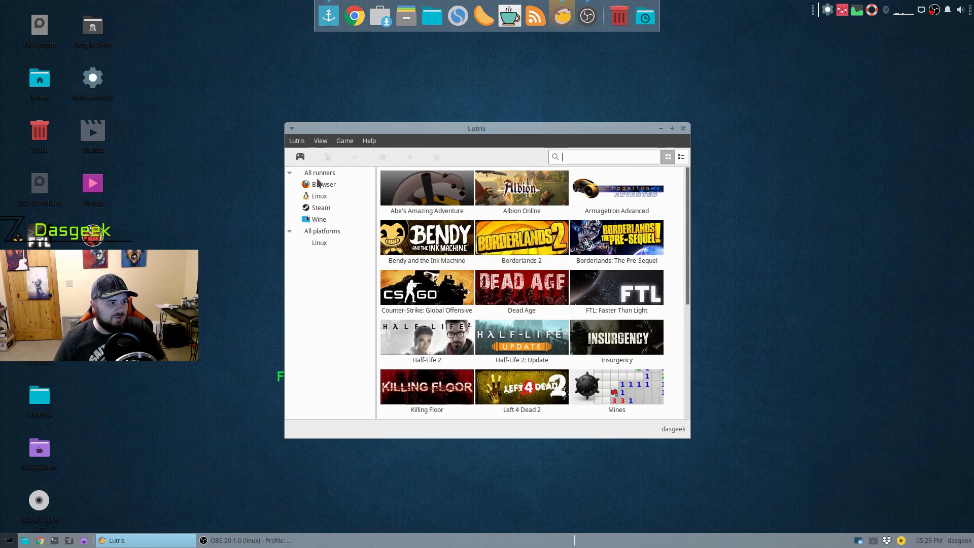
{"action": "mouse_move", "coordinate": [322, 254]}
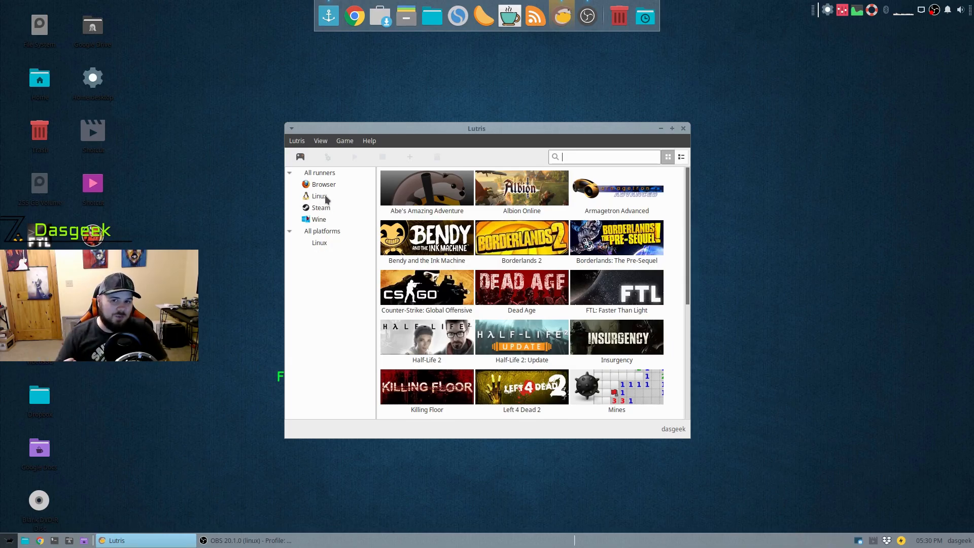
Step: Open Manage runners from the Lutris menu in the library window
{"action": "left_click", "coordinate": [296, 140]}
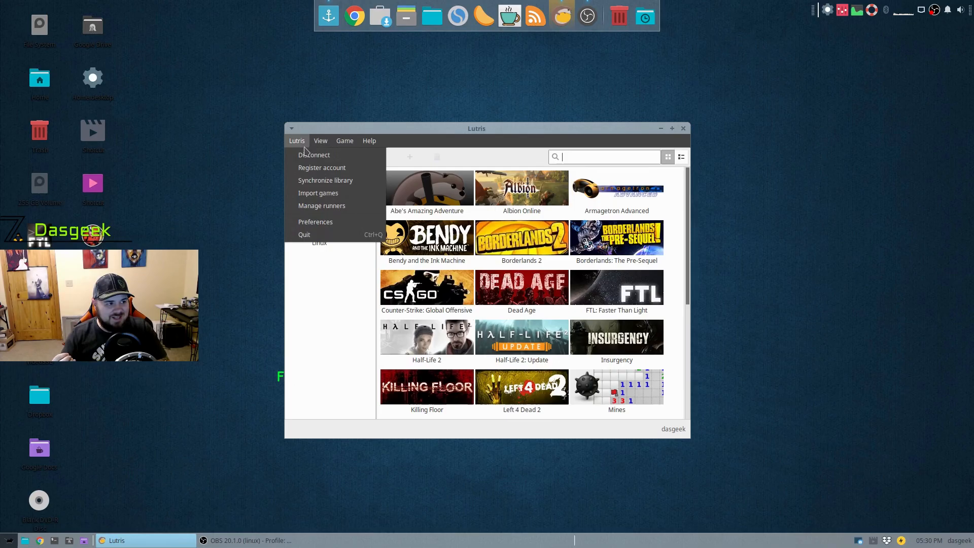
{"action": "mouse_move", "coordinate": [322, 167]}
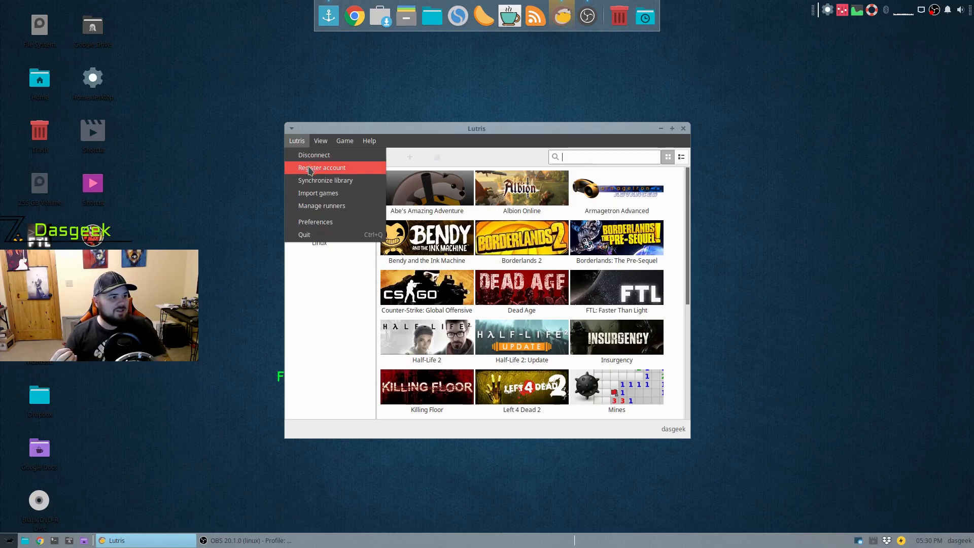
{"action": "mouse_move", "coordinate": [321, 206]}
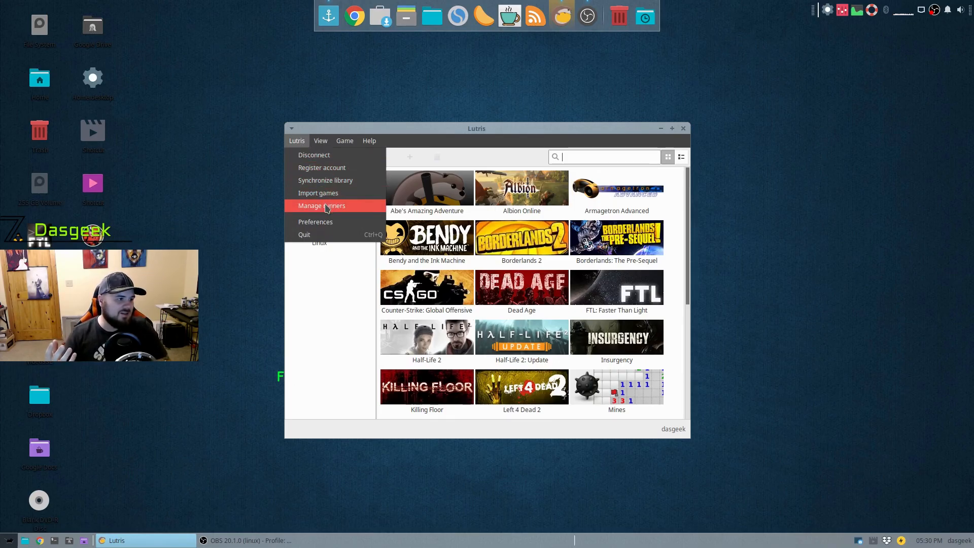
{"action": "left_click", "coordinate": [322, 206]}
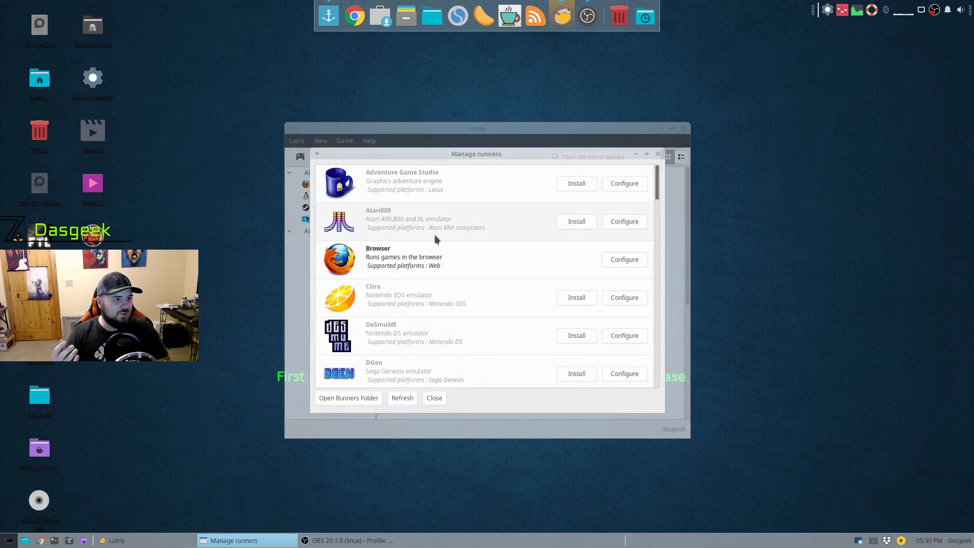
{"action": "mouse_move", "coordinate": [451, 206]}
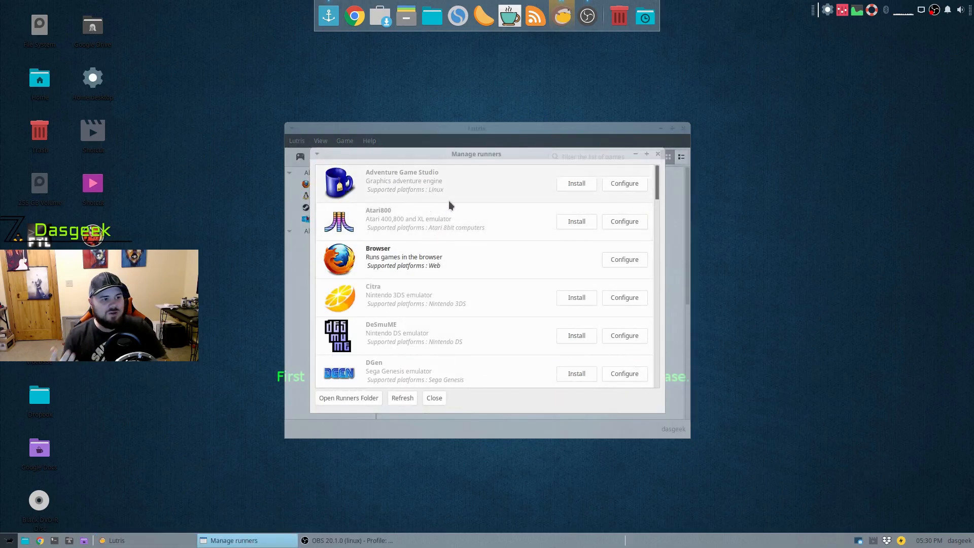
{"action": "mouse_move", "coordinate": [446, 217]}
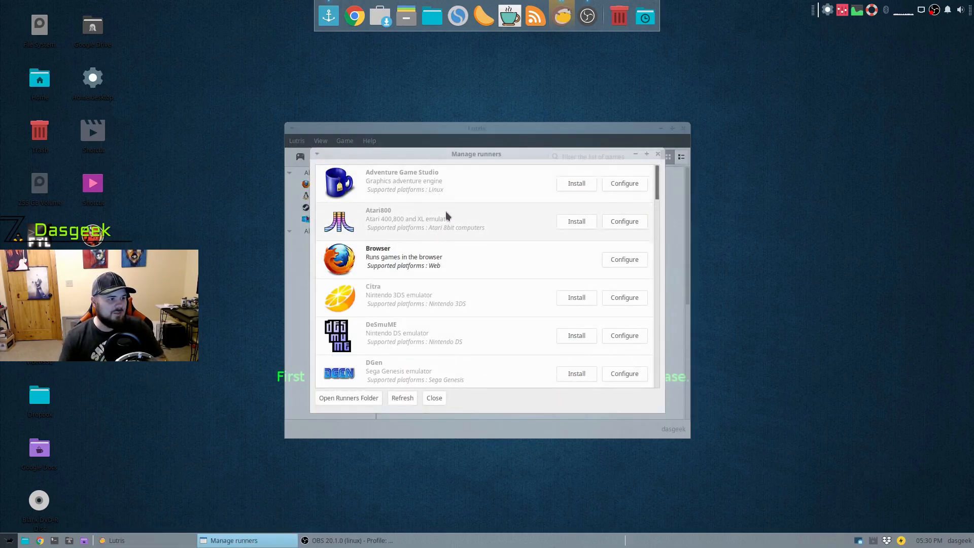
Step: Scroll the runner list down to Wine and ZDoom, then close Manage runners
{"action": "scroll", "scroll_direction": "down", "scroll_amount": 3}
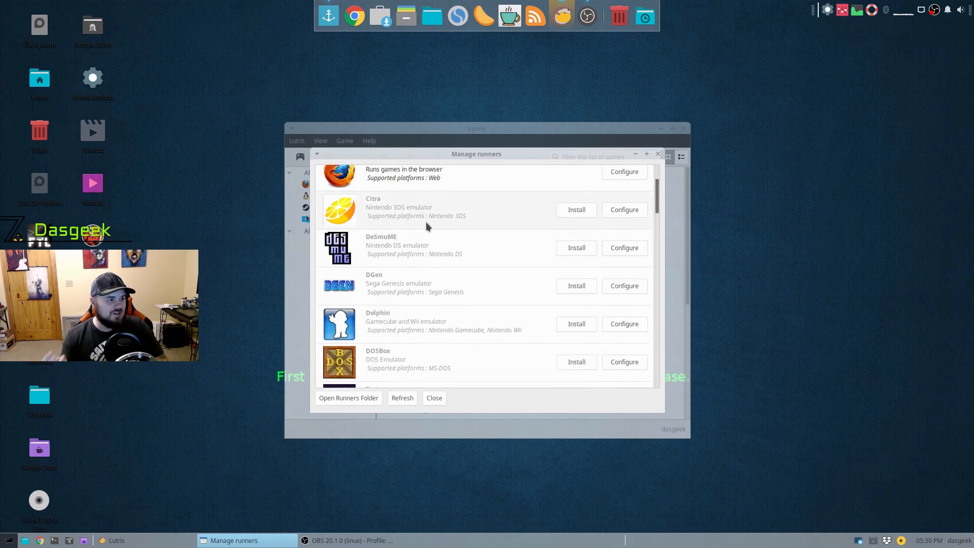
{"action": "scroll", "scroll_direction": "down", "scroll_amount": 3}
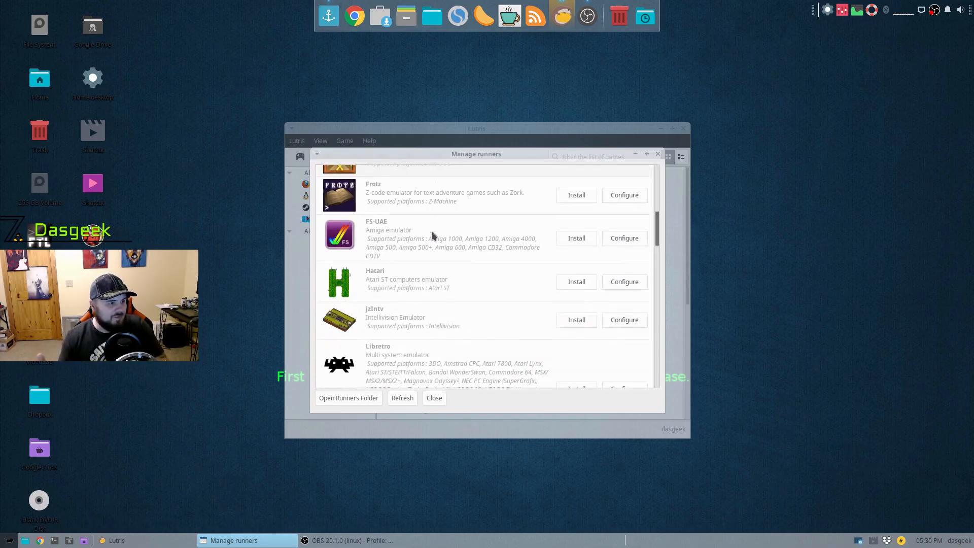
{"action": "scroll", "scroll_direction": "down", "scroll_amount": 3}
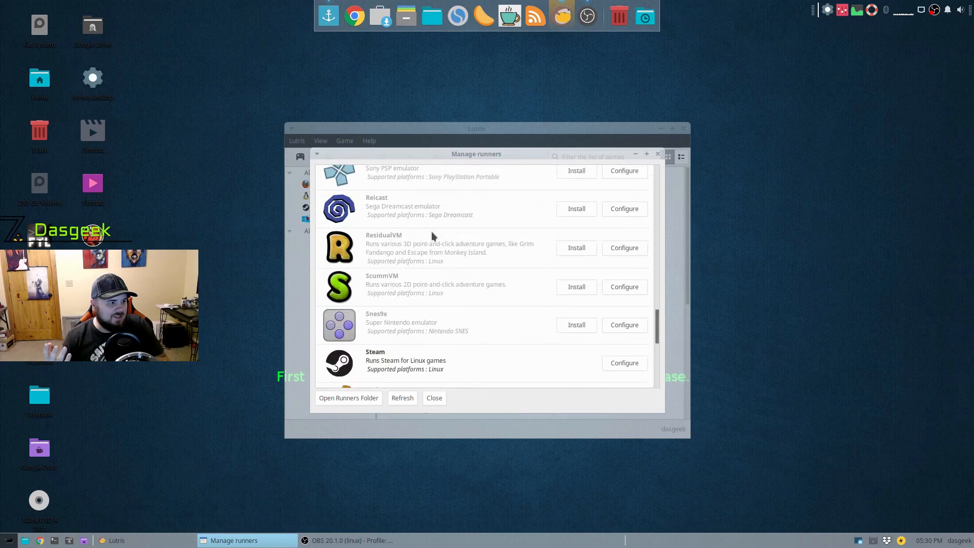
{"action": "scroll", "scroll_direction": "down", "scroll_amount": 3}
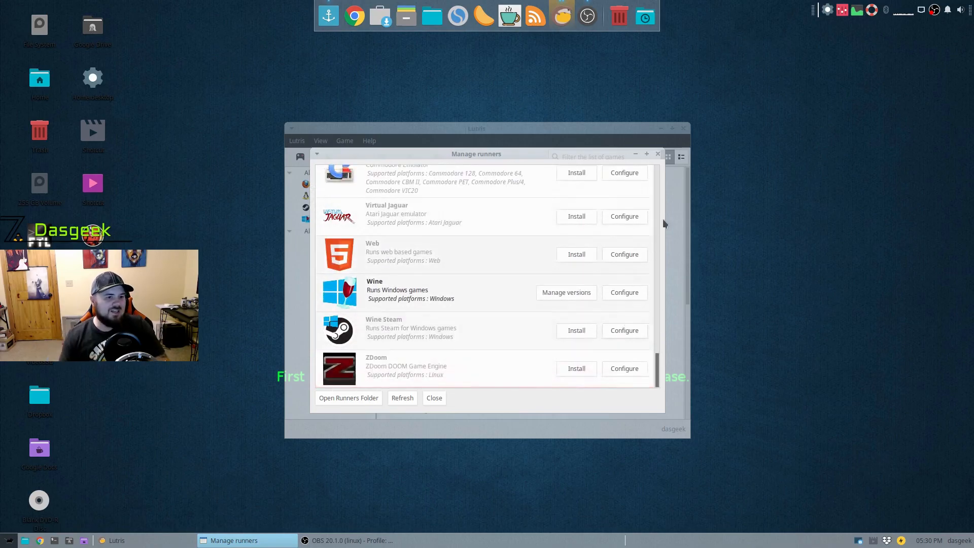
{"action": "left_click", "coordinate": [433, 398]}
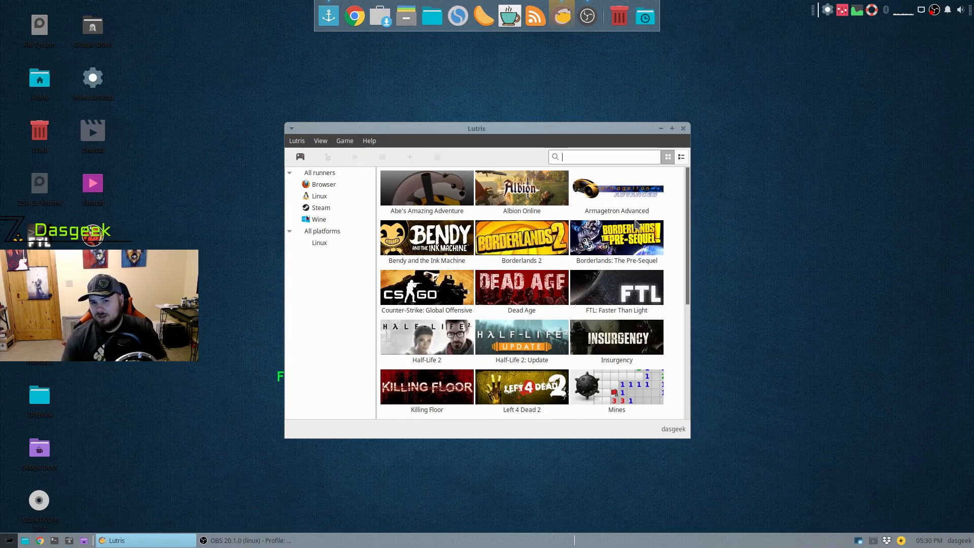
{"action": "mouse_move", "coordinate": [651, 212]}
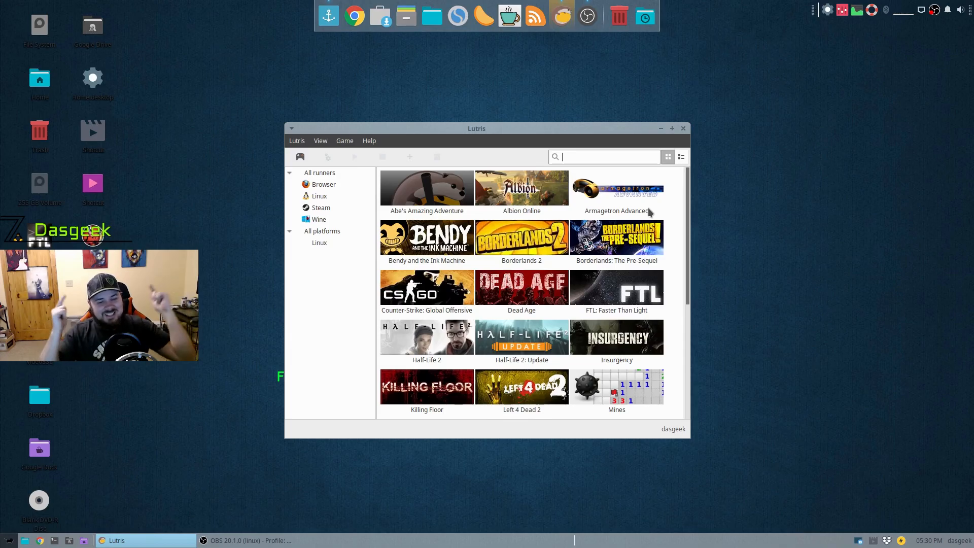
{"action": "mouse_move", "coordinate": [838, 162]}
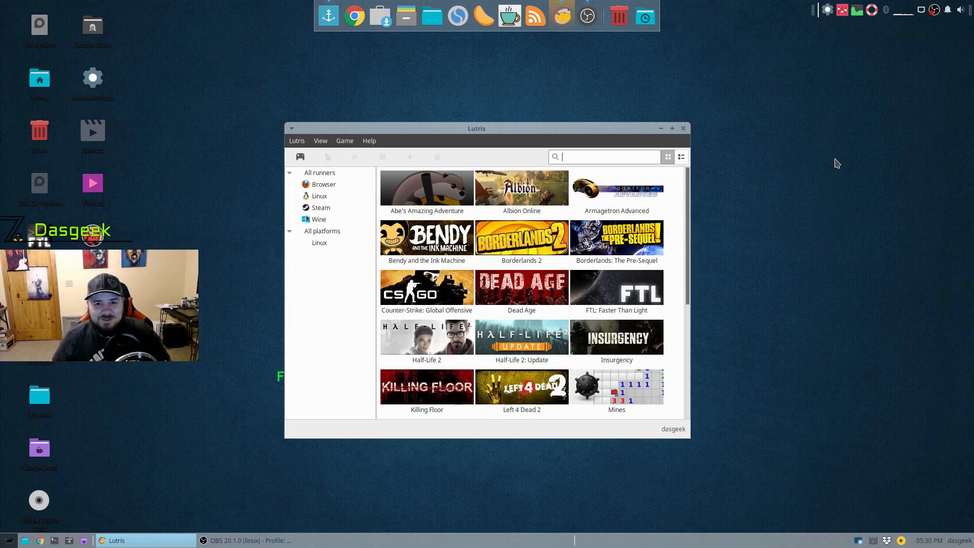